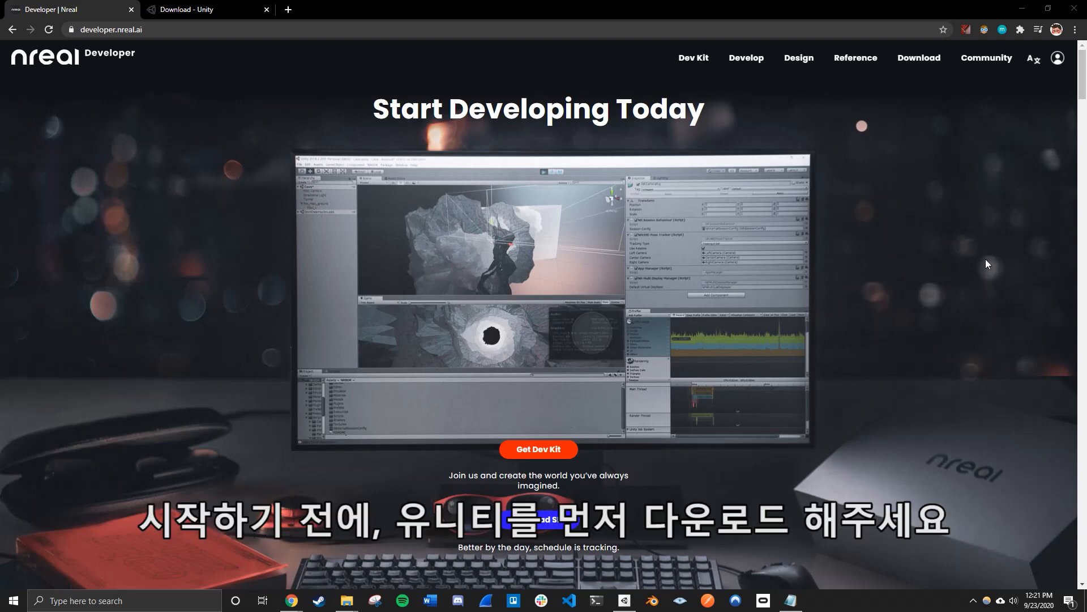
pyautogui.moveTo(984, 268)
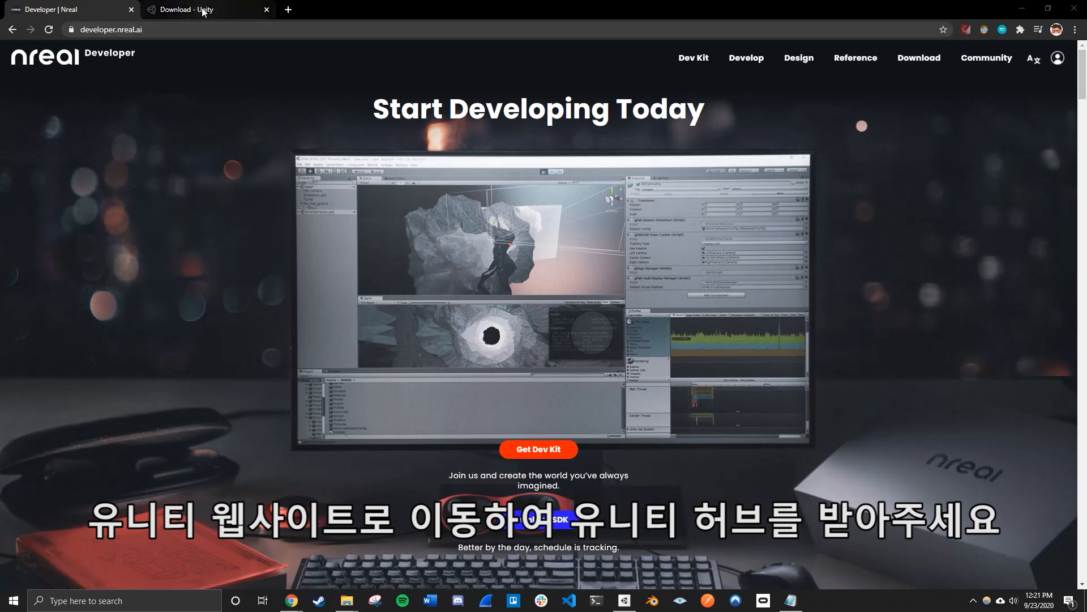
# Step: Switch to the 'Download - Unity' browser tab
pyautogui.click(201, 9)
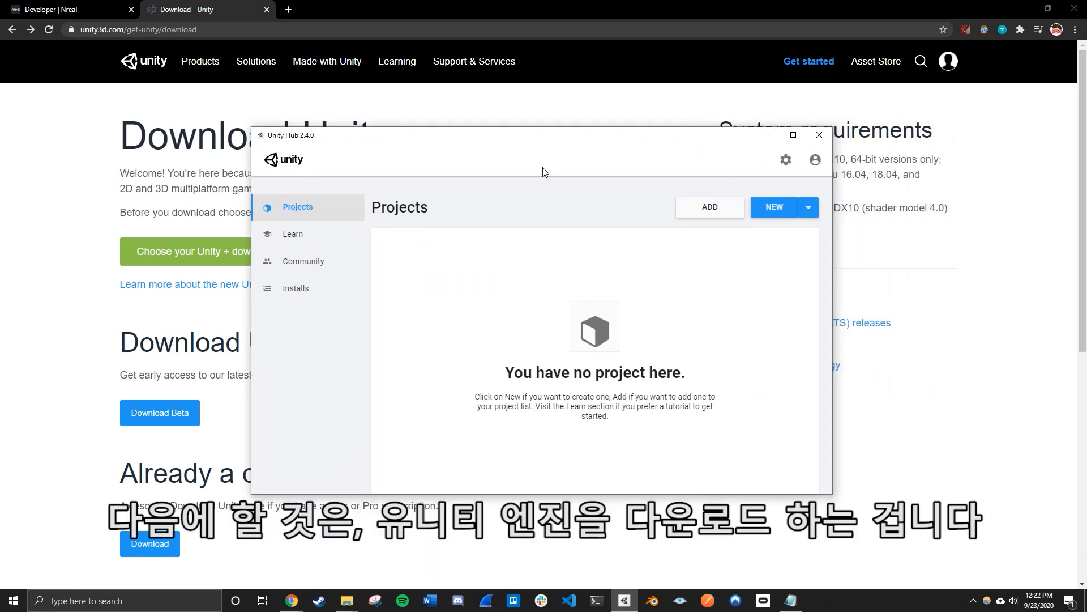
pyautogui.moveTo(488, 246)
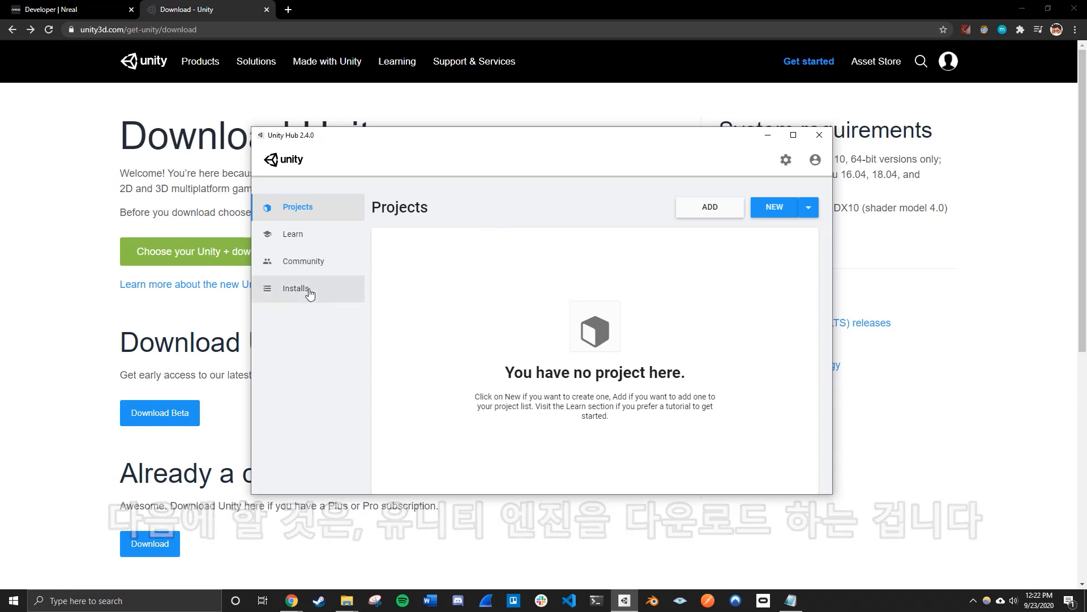
# Step: Open Unity Hub's Installs list showing Unity 2019.4.10f1 LTS
pyautogui.click(295, 288)
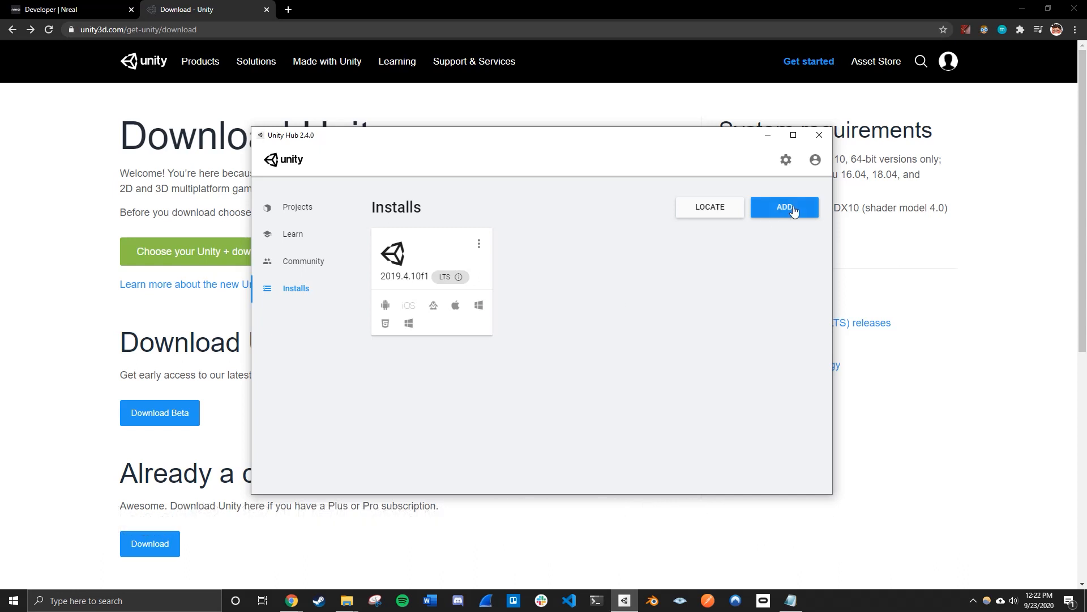
pyautogui.click(784, 207)
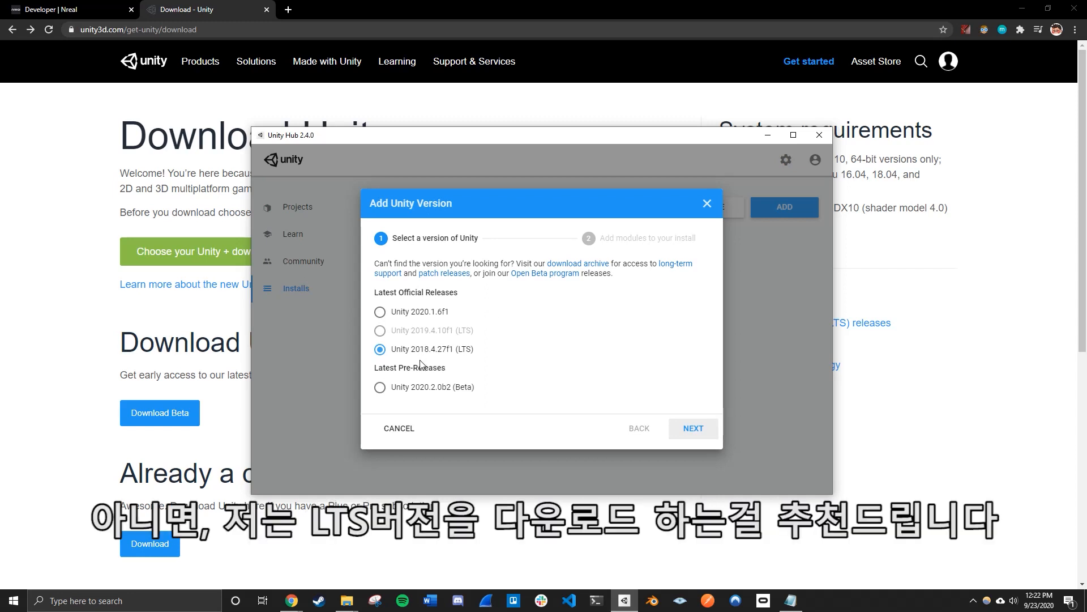
pyautogui.moveTo(603, 363)
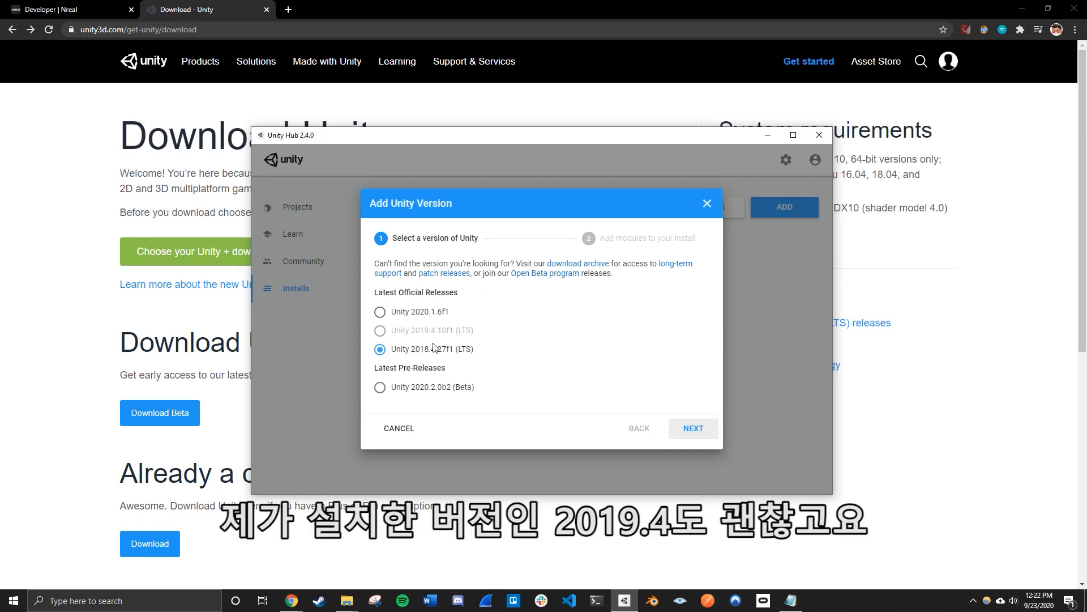
pyautogui.moveTo(417, 338)
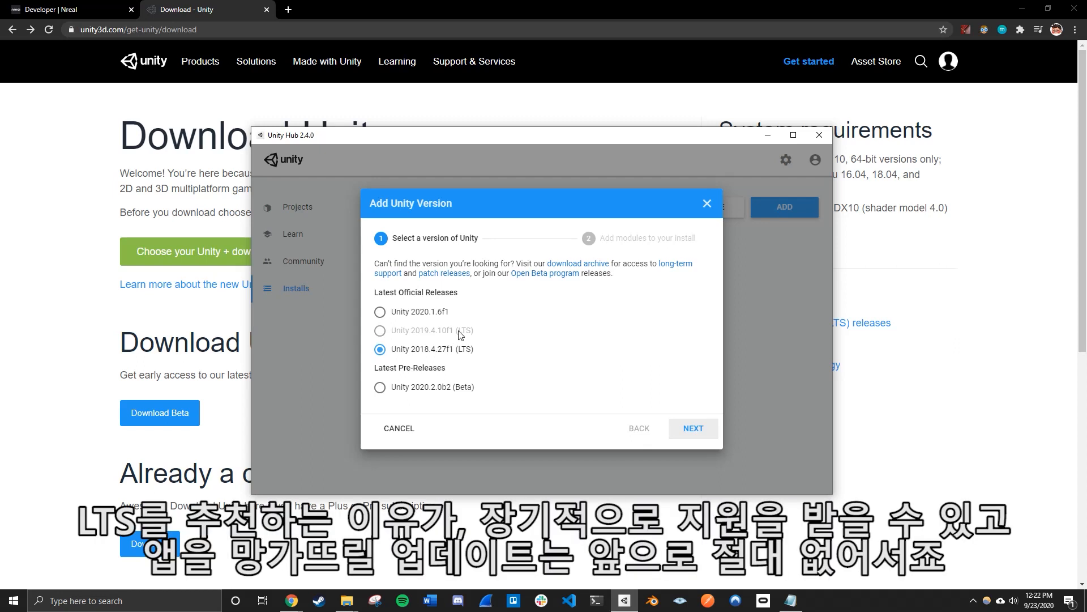
pyautogui.moveTo(472, 339)
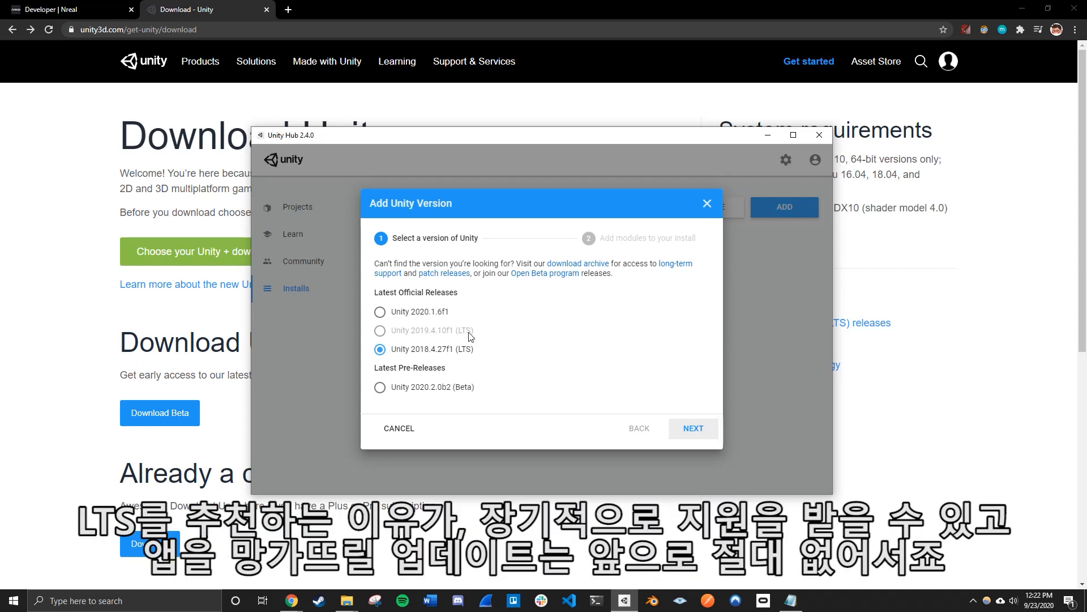
pyautogui.moveTo(481, 334)
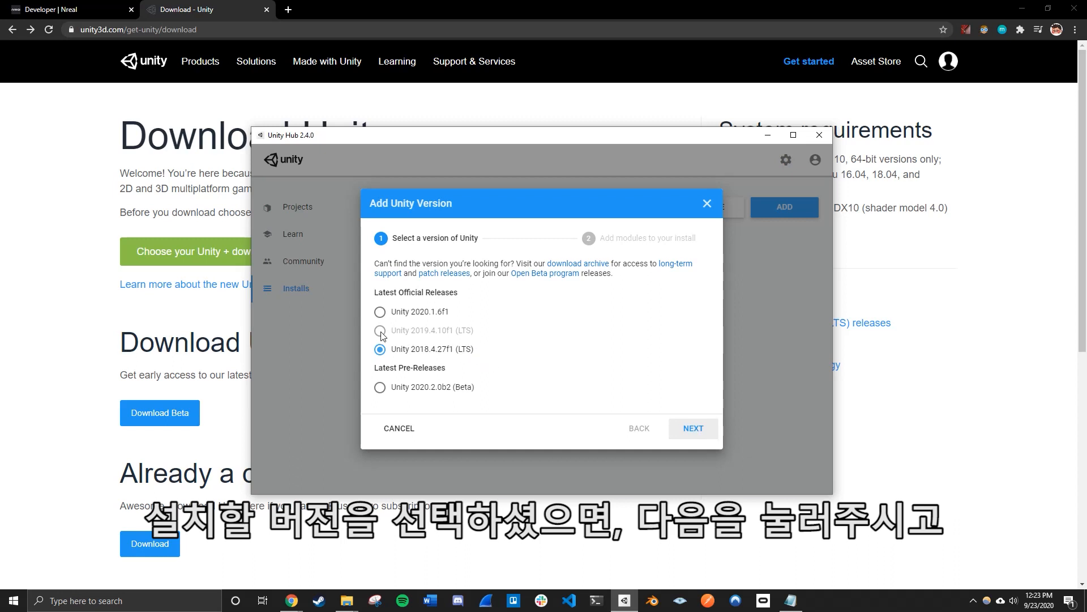
pyautogui.click(692, 428)
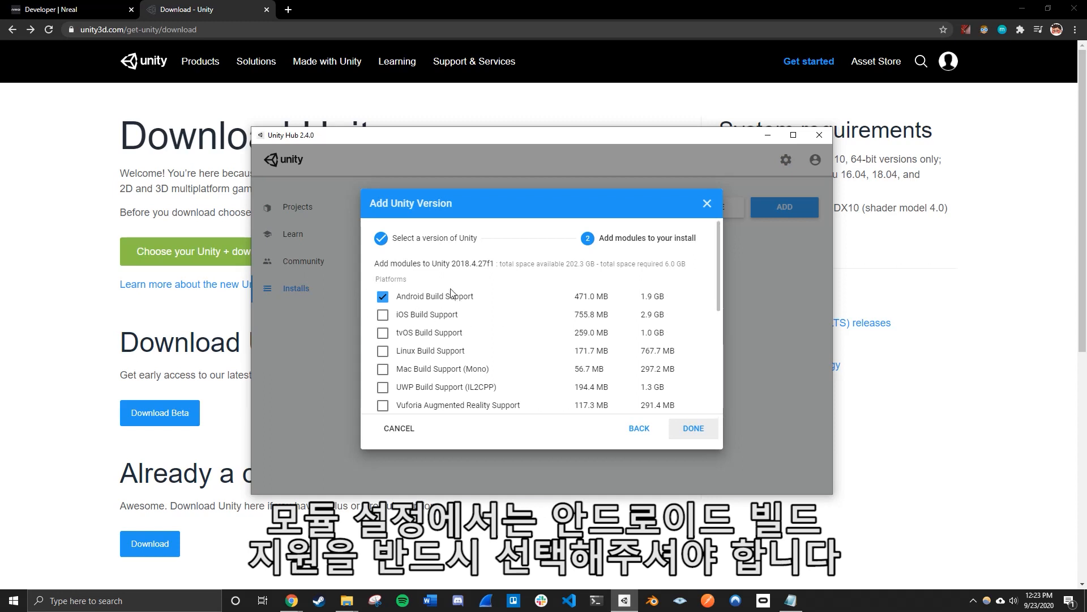
pyautogui.click(383, 296)
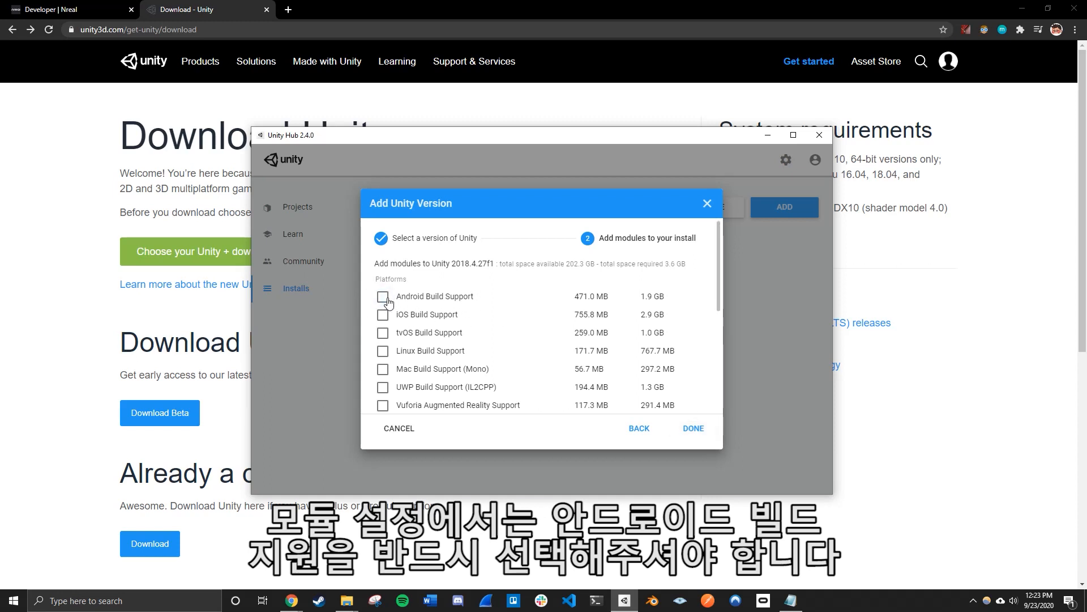
pyautogui.click(383, 296)
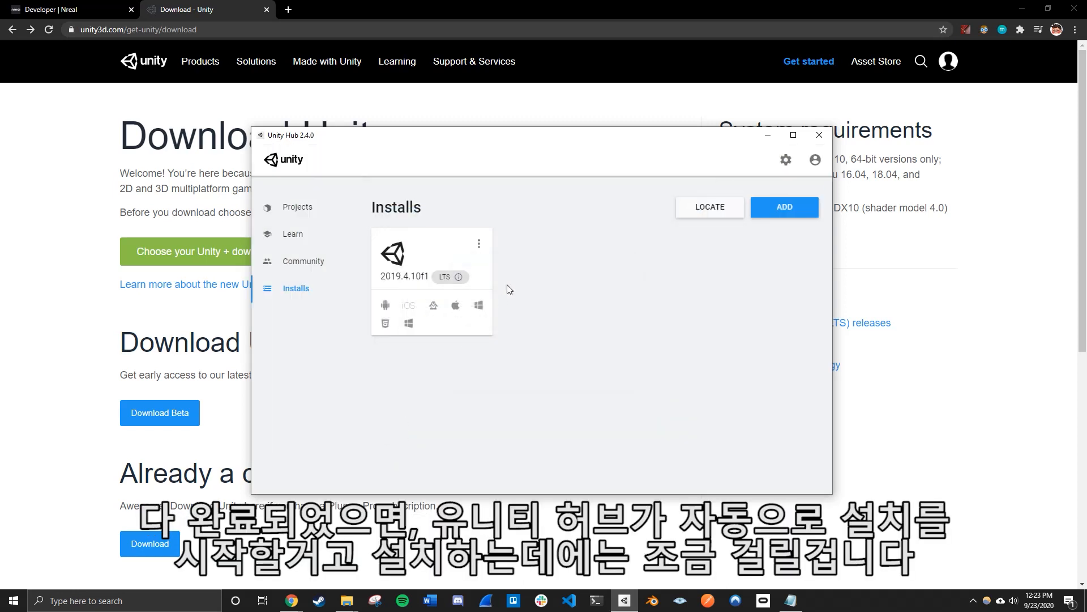
pyautogui.moveTo(400, 284)
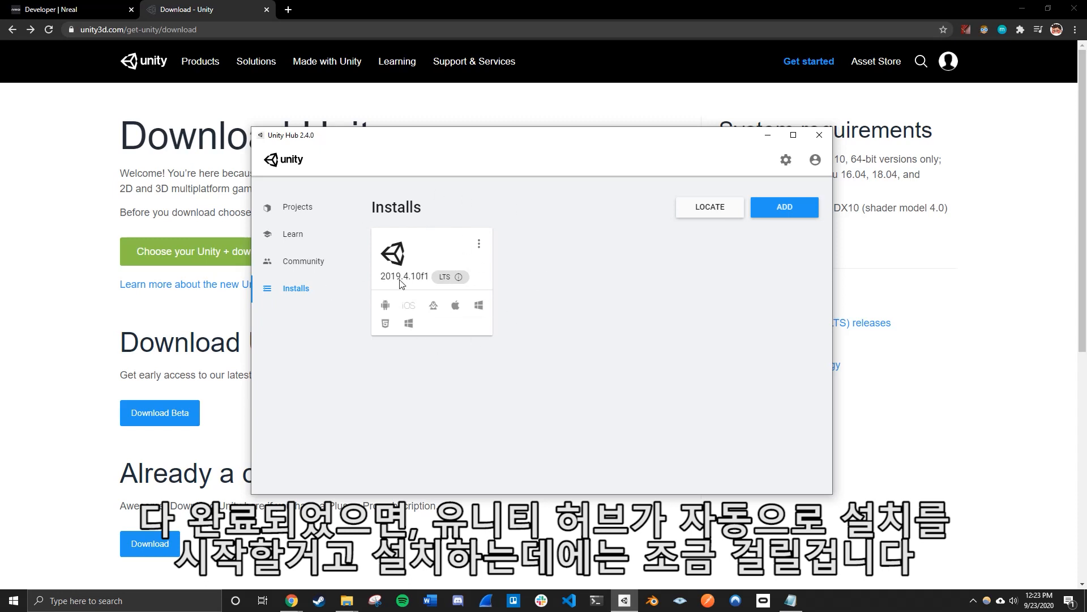
pyautogui.moveTo(498, 259)
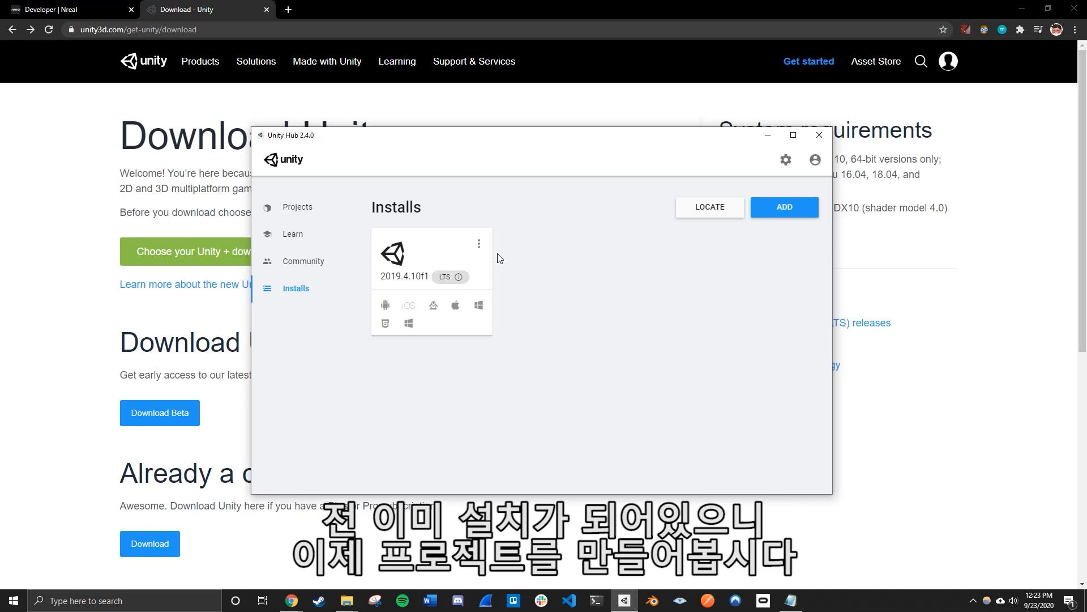
pyautogui.moveTo(563, 197)
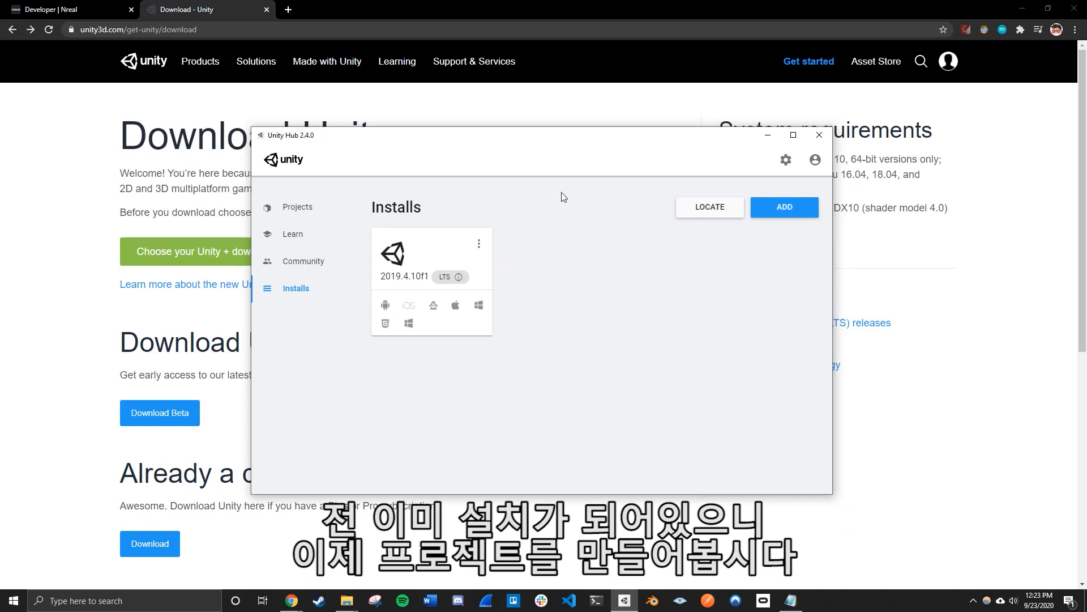
pyautogui.moveTo(310, 210)
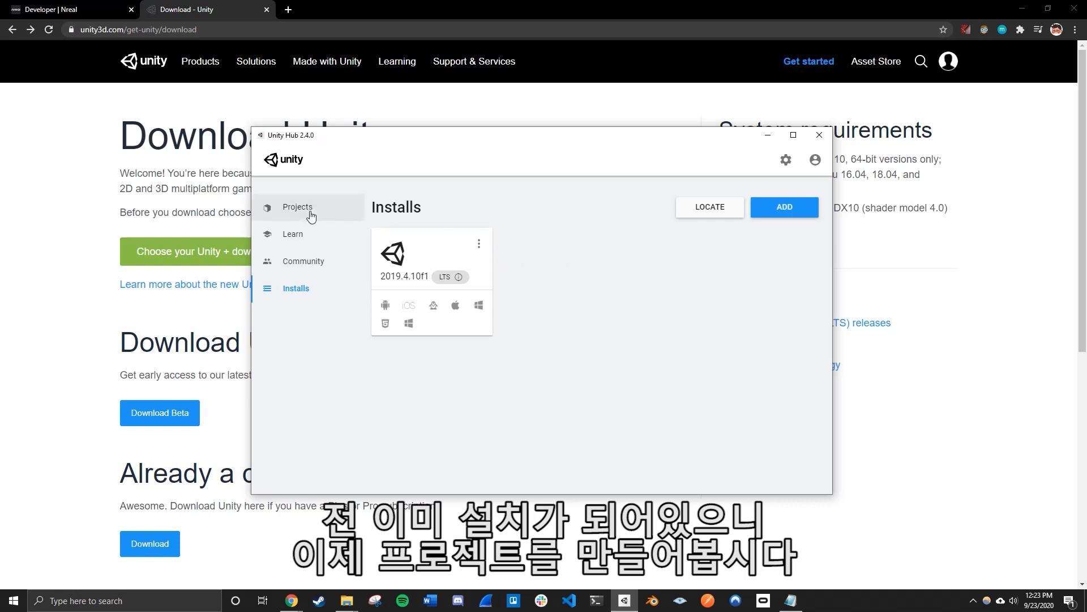
# Step: Return to Unity Hub's empty Projects page and close the Hub window
pyautogui.click(296, 207)
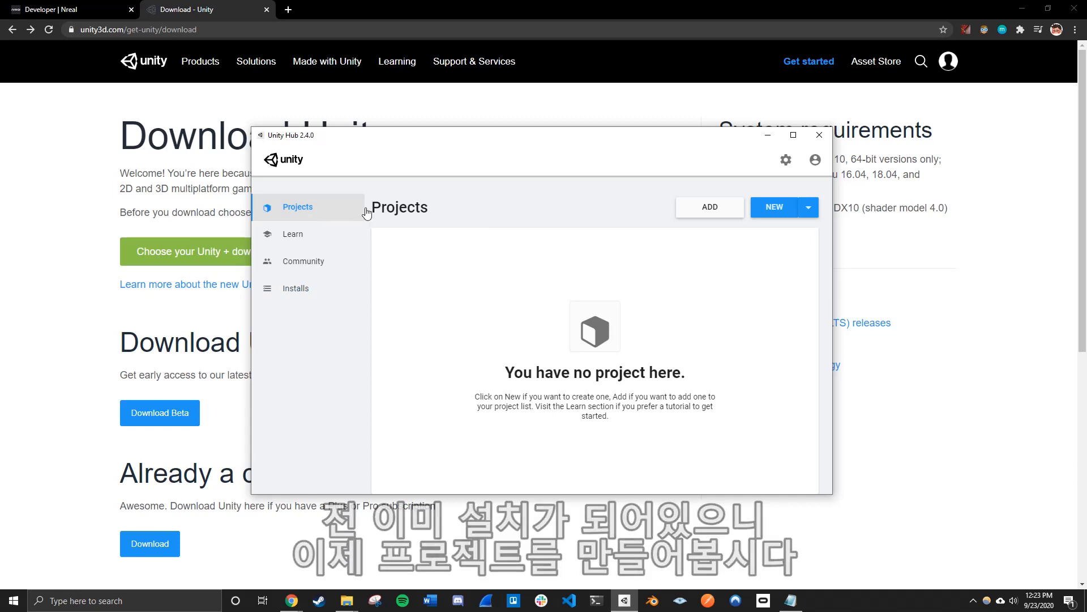
pyautogui.moveTo(551, 142)
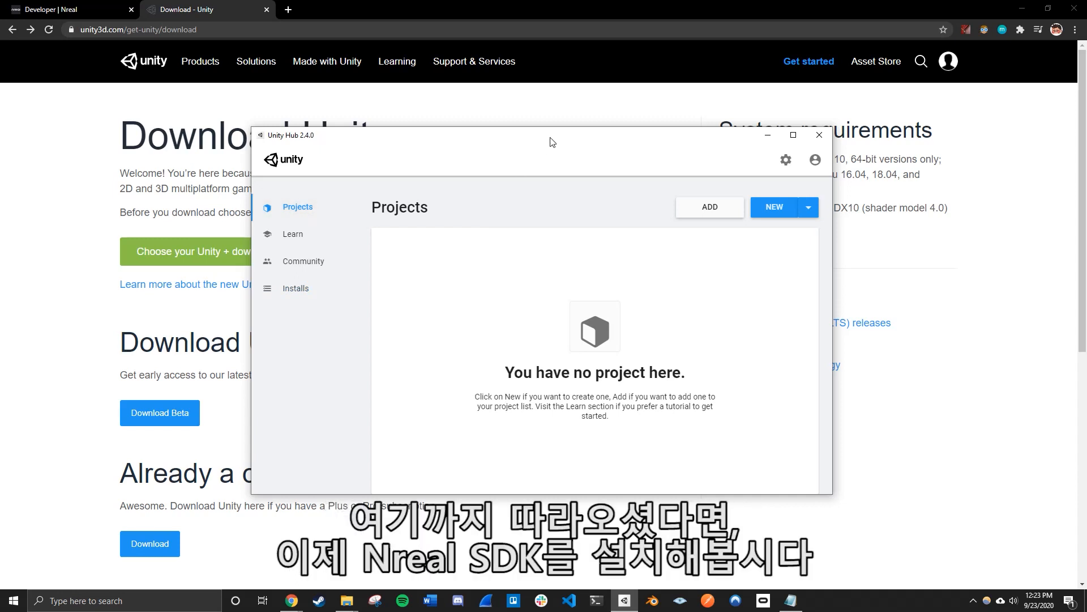
pyautogui.click(817, 135)
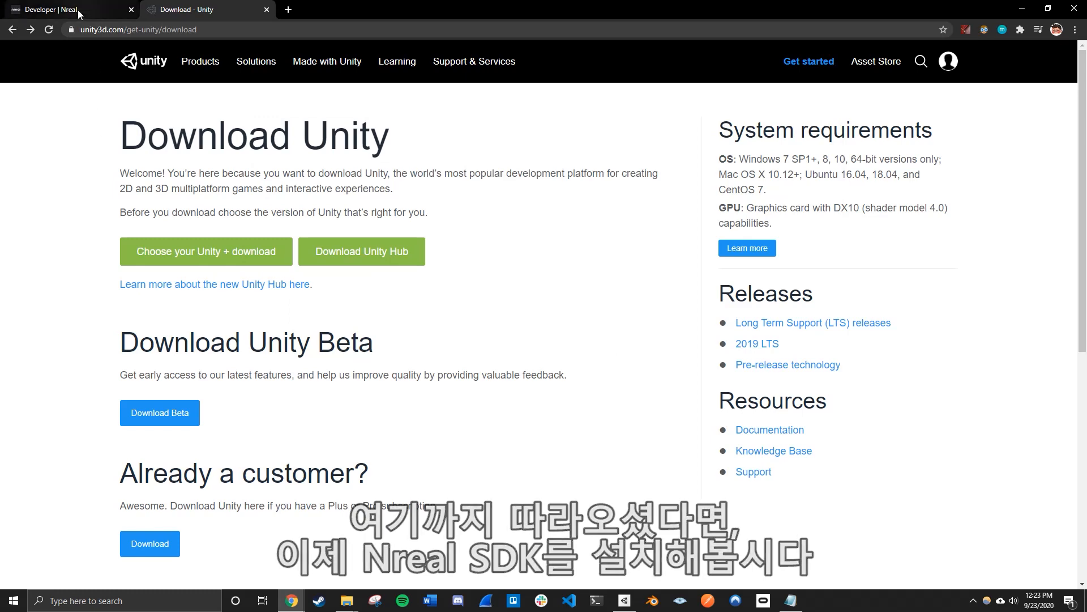
# Step: Return to the Nreal developer site and open the SDK download page
pyautogui.click(66, 9)
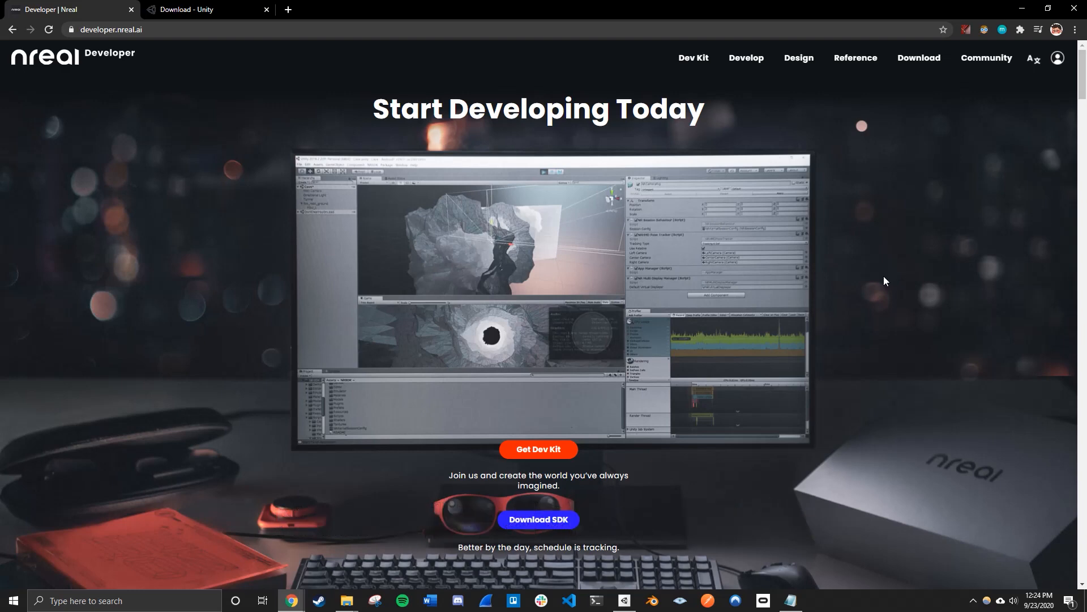
pyautogui.scroll(-3)
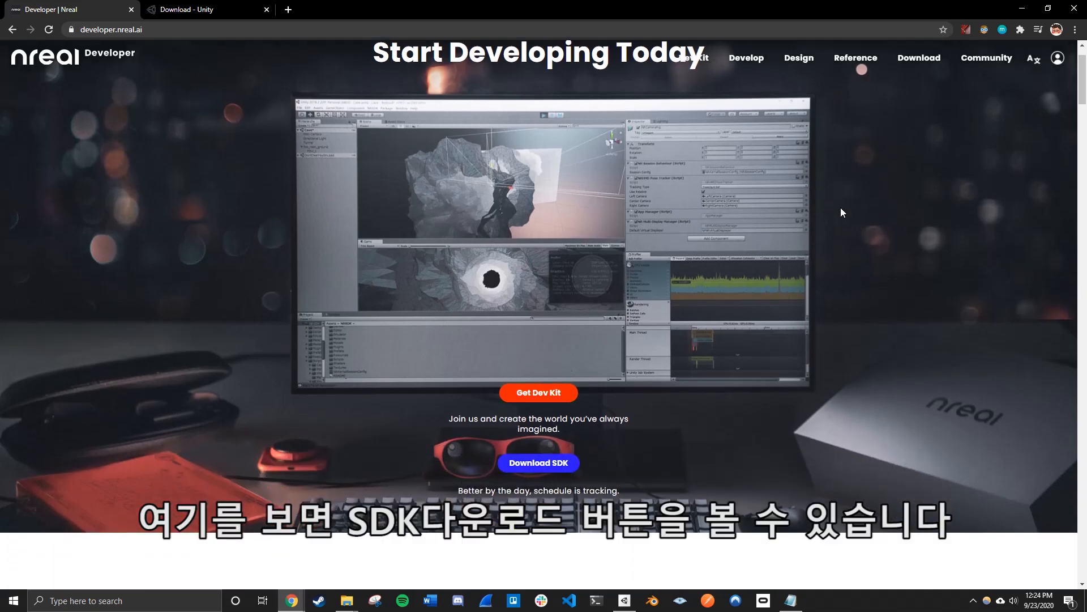
pyautogui.scroll(-3)
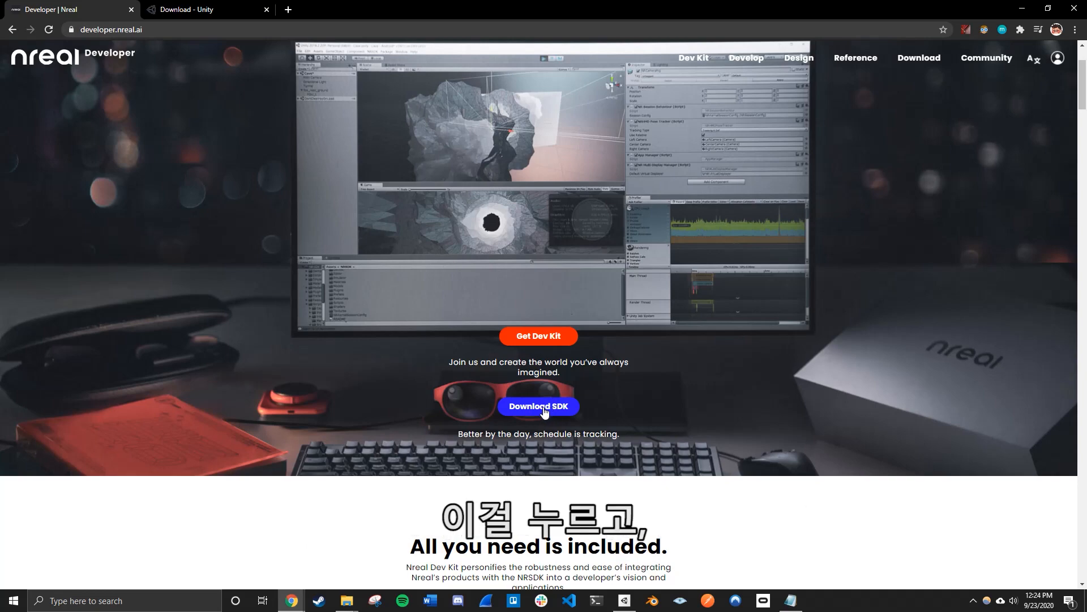
pyautogui.click(538, 406)
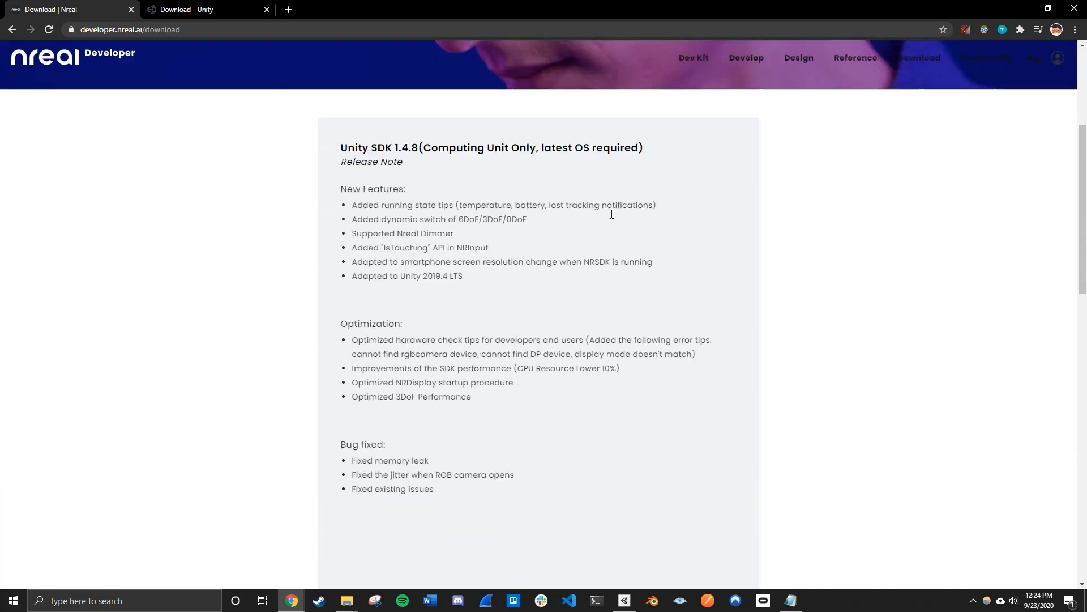
# Step: Choose Unity SDK 1.4.8, accept the terms, and check the Downloads folder
pyautogui.scroll(-3)
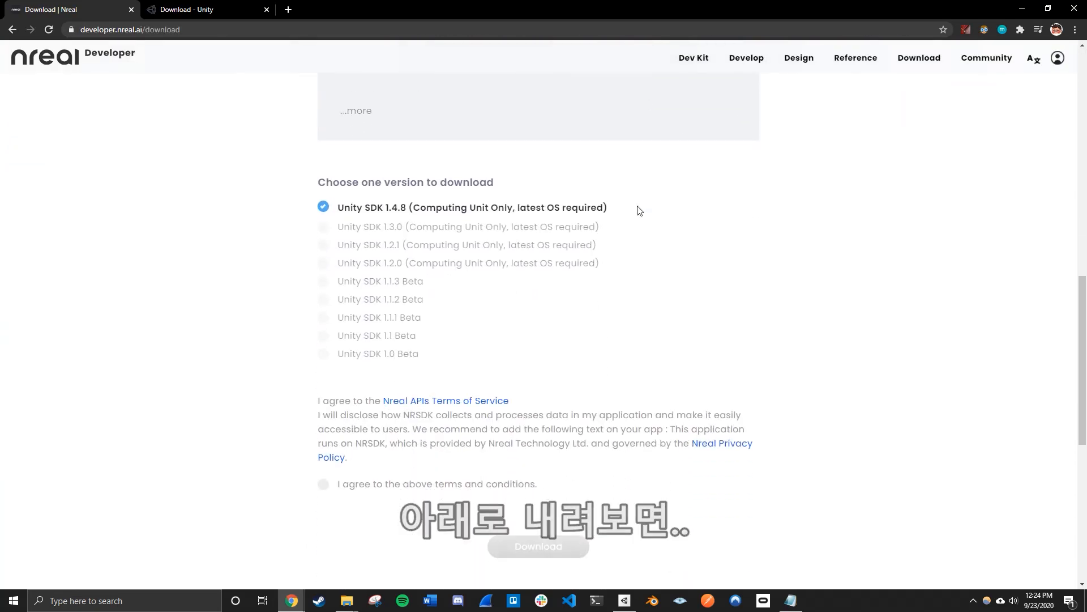
pyautogui.scroll(-3)
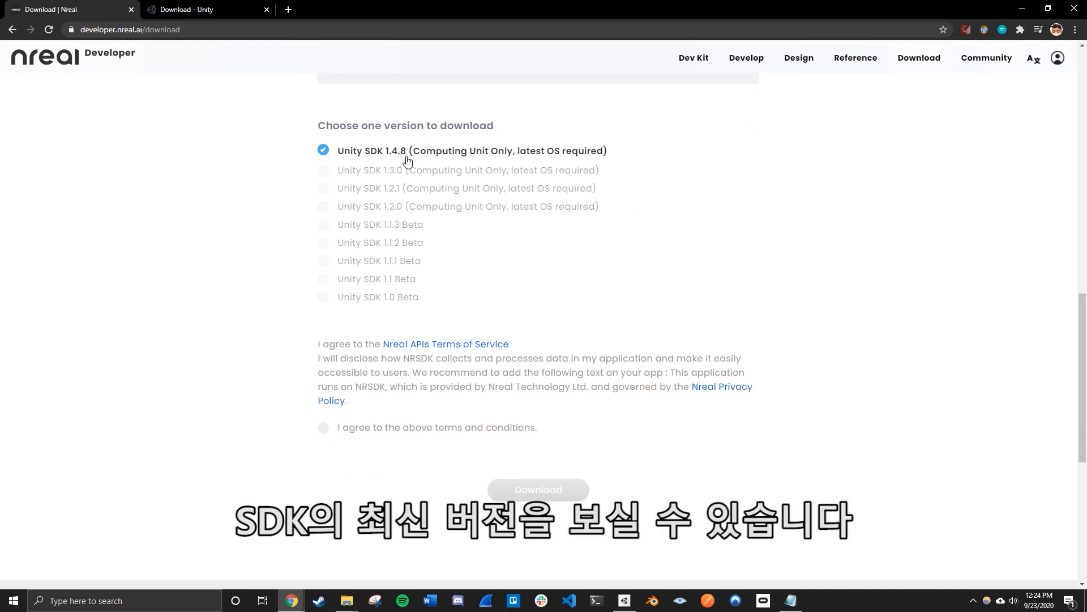
pyautogui.moveTo(384, 164)
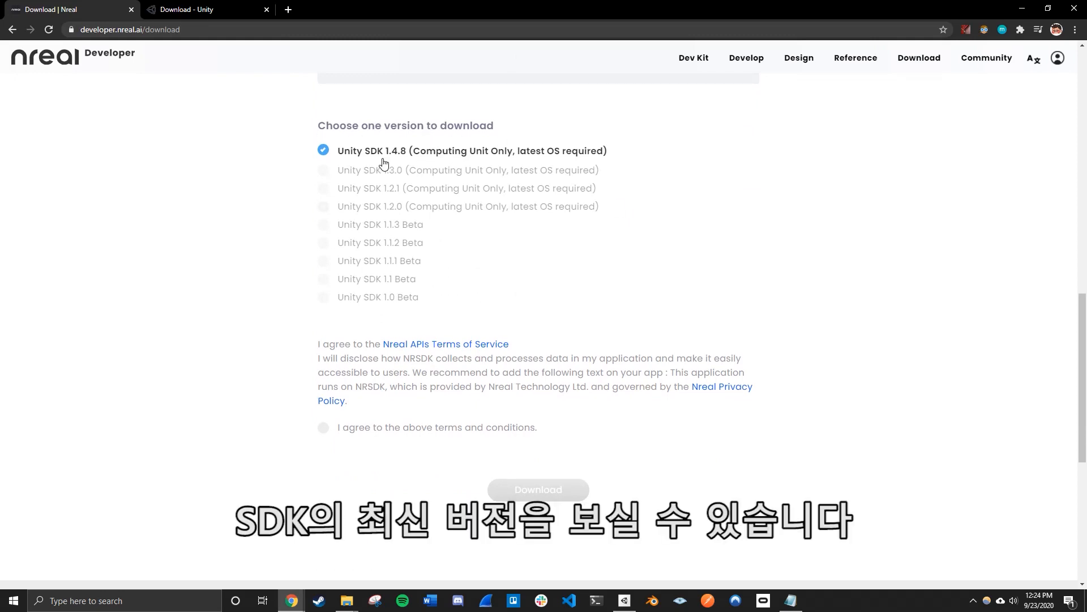
pyautogui.moveTo(664, 225)
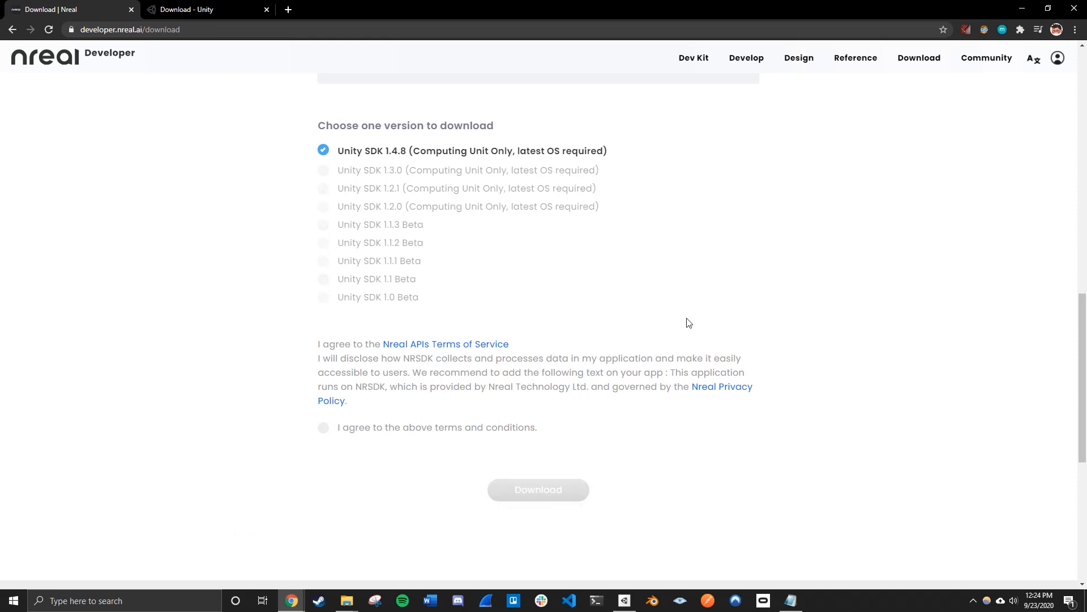
pyautogui.click(323, 427)
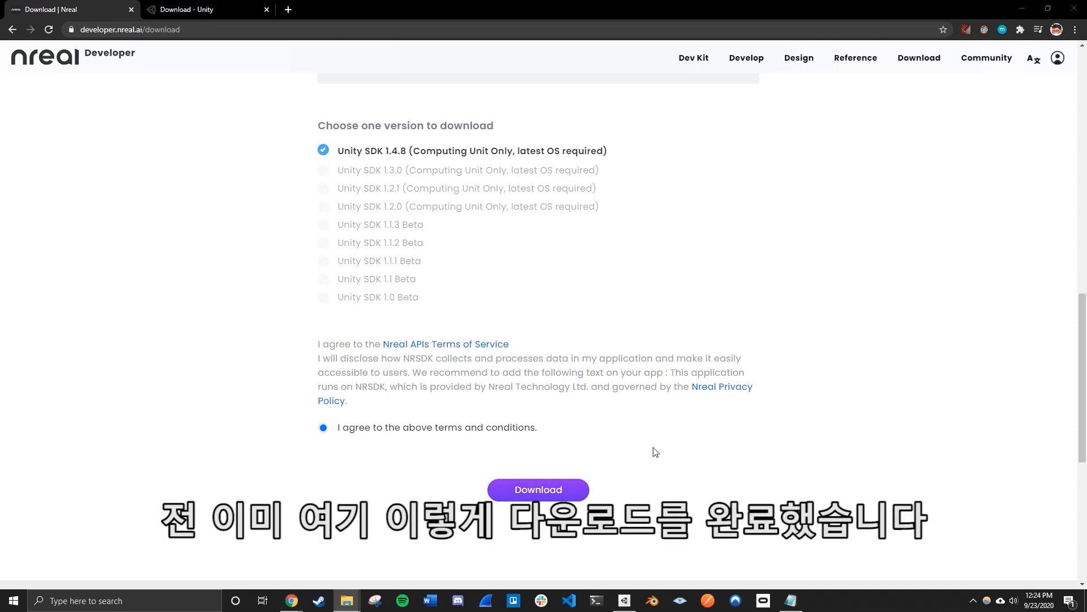
pyautogui.click(346, 601)
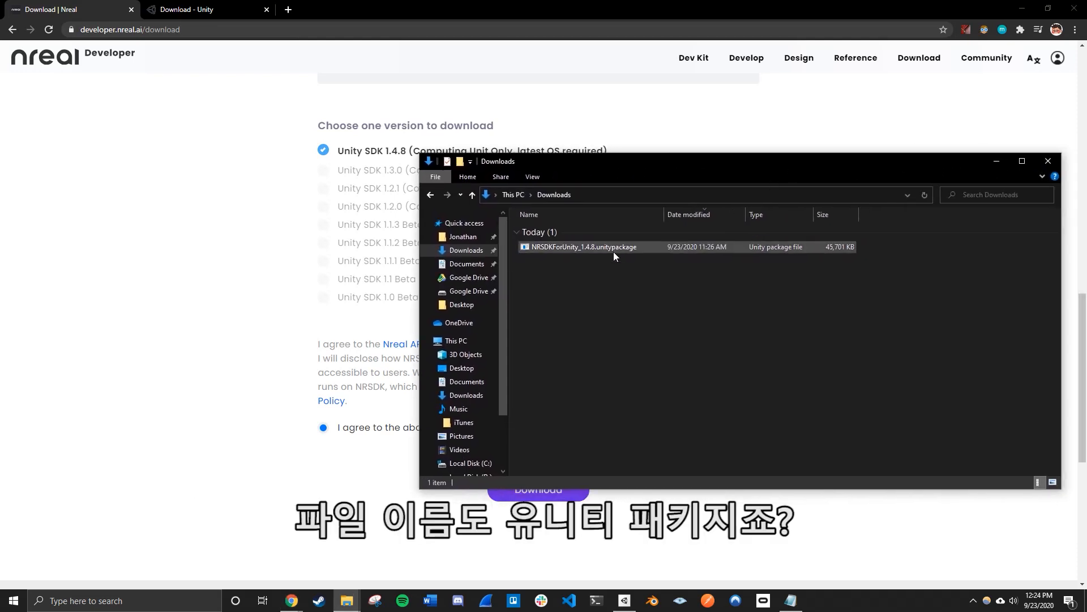
# Step: Close the Downloads window after confirming NRSDKForUnity_1.4.8.unitypackage is there
pyautogui.click(584, 247)
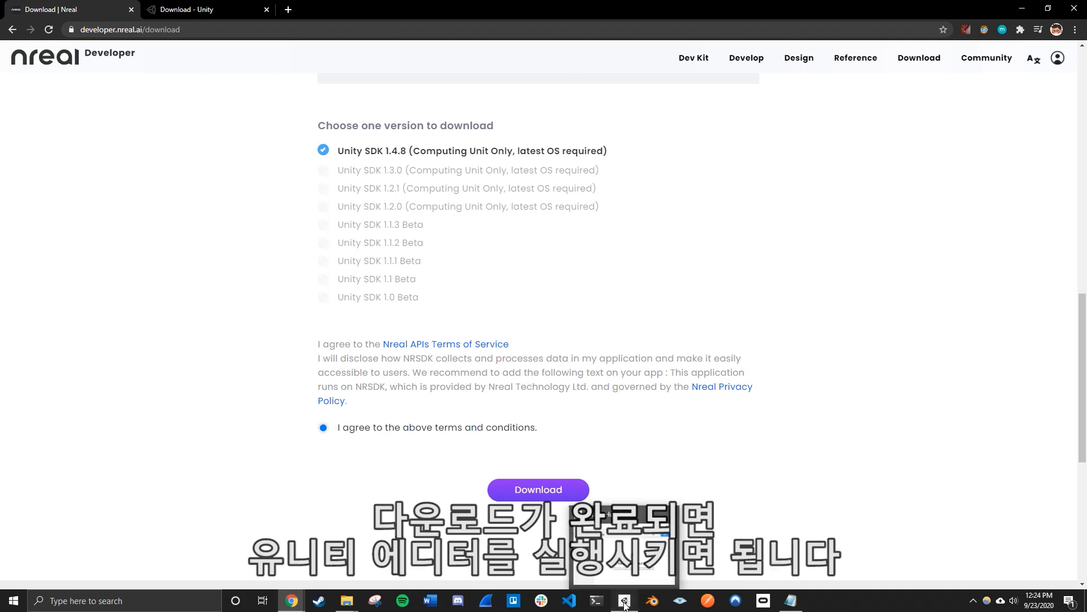
# Step: Create a 3D project named 'NrealTest1' in UnityGames from Unity Hub
pyautogui.click(623, 600)
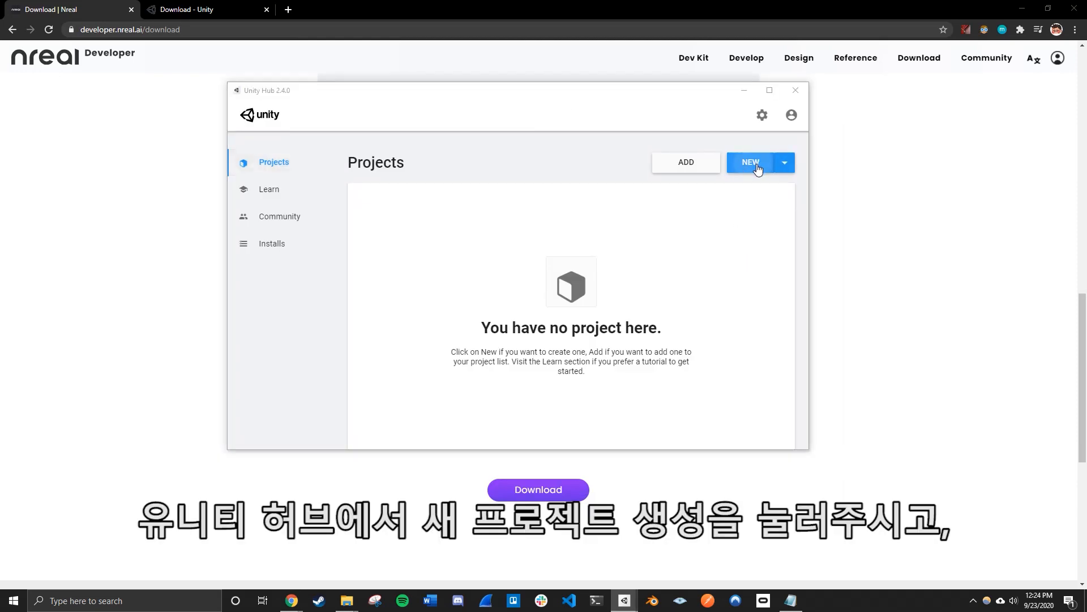
pyautogui.click(750, 163)
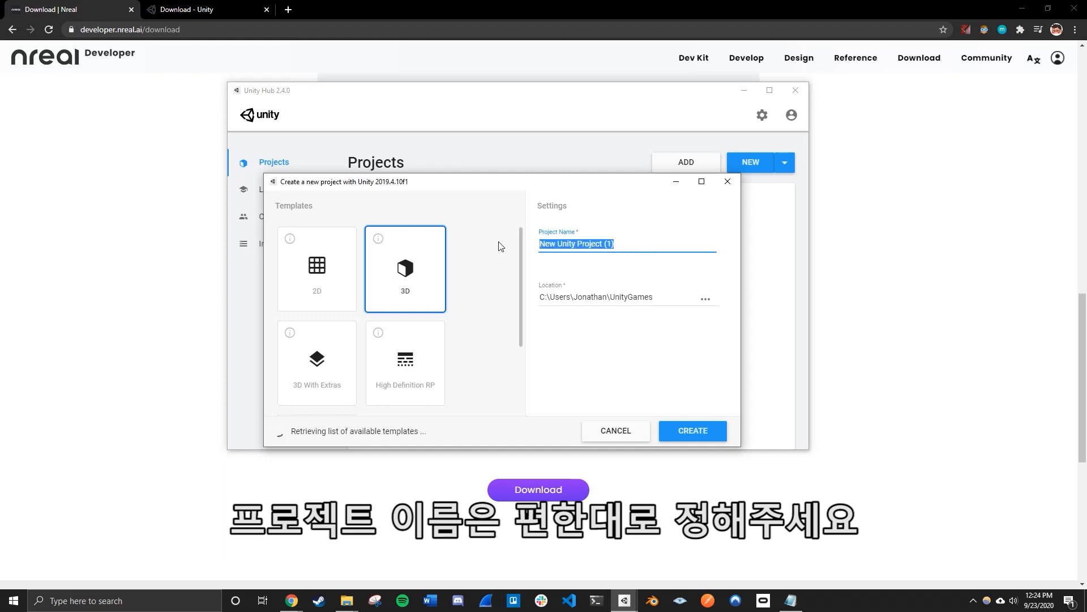
pyautogui.write('NrealTest')
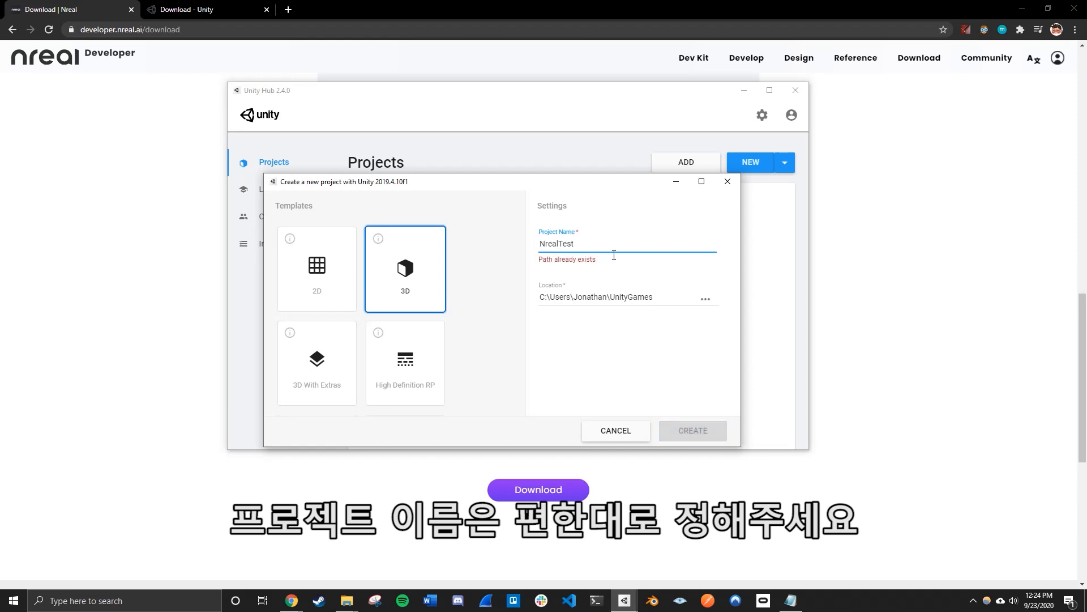
pyautogui.write('1')
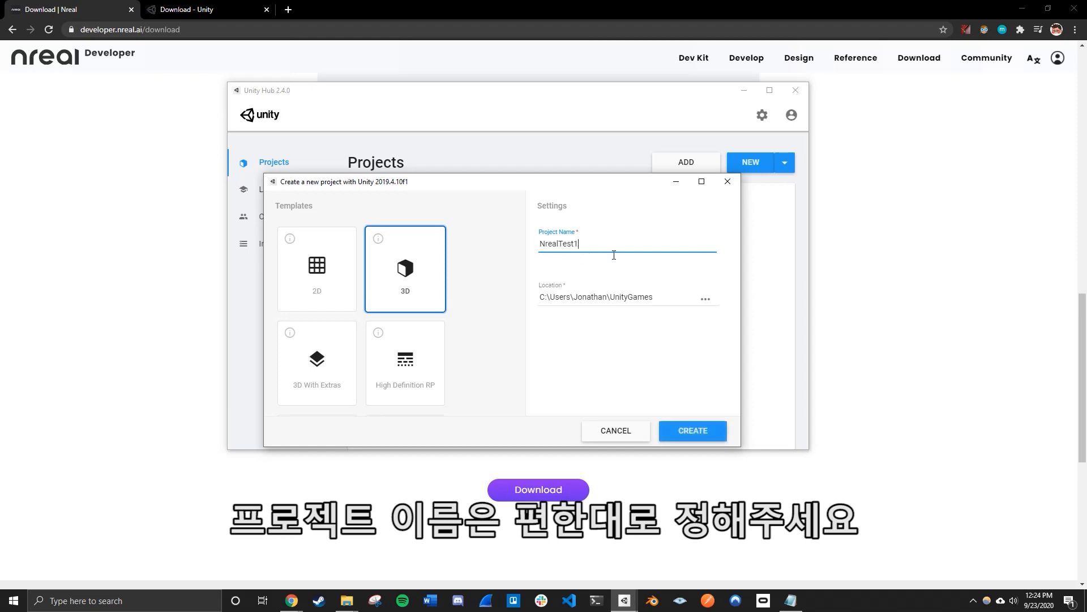
pyautogui.click(627, 296)
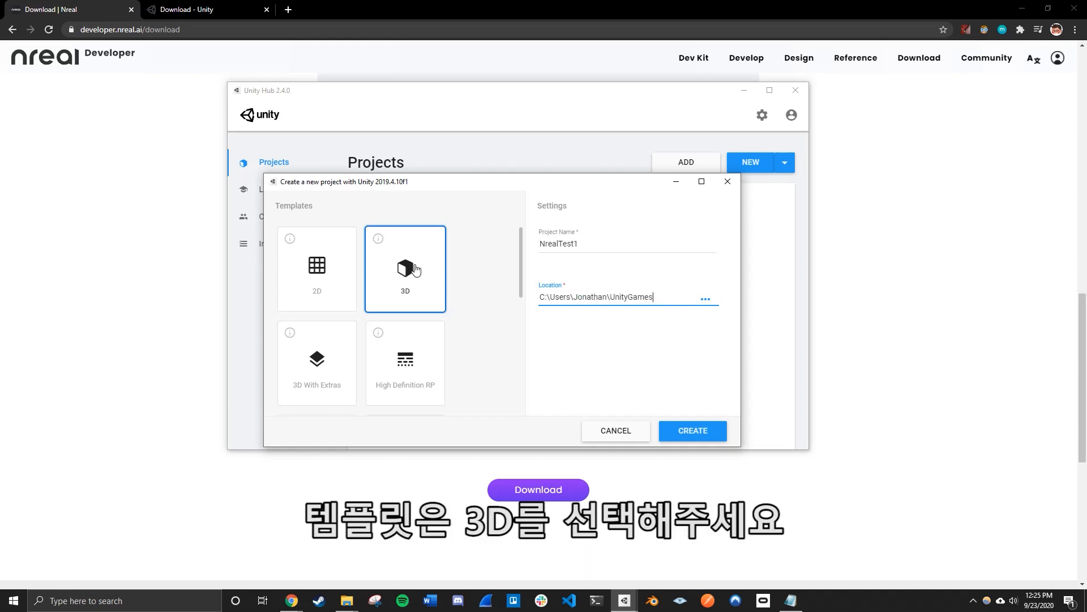
pyautogui.click(692, 430)
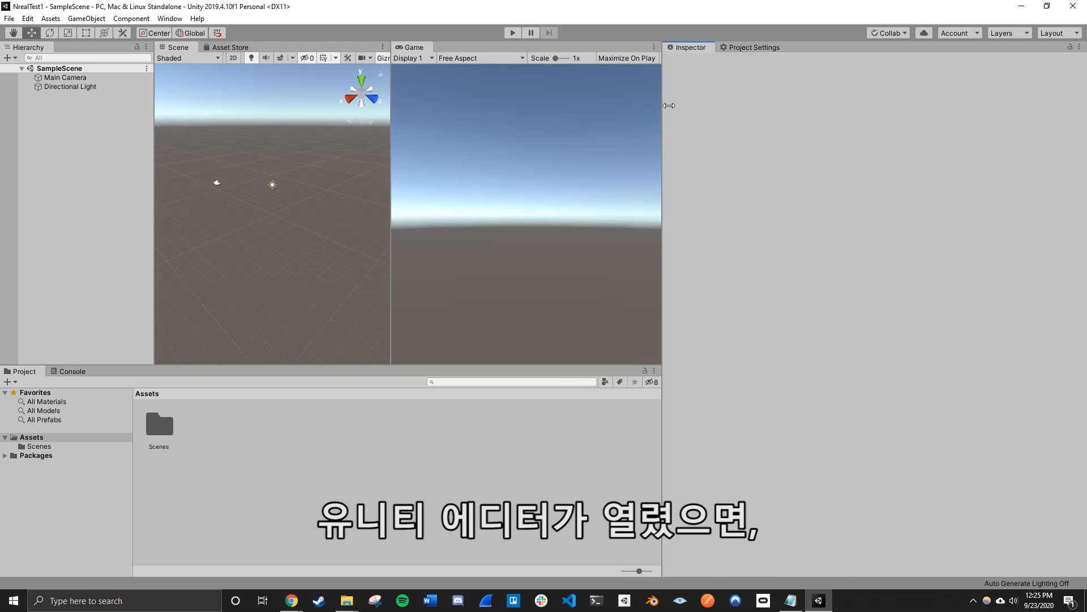
pyautogui.moveTo(698, 162)
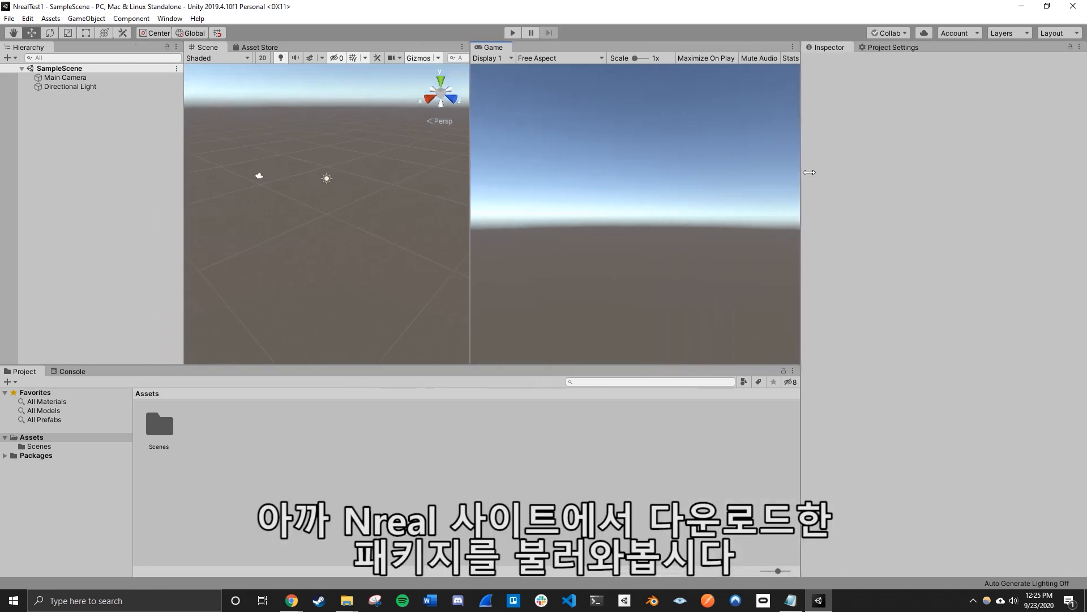
# Step: Resize the Inspector panel and open the Assets context menu with Import Package
pyautogui.moveTo(802, 172); pyautogui.dragTo(808, 172)
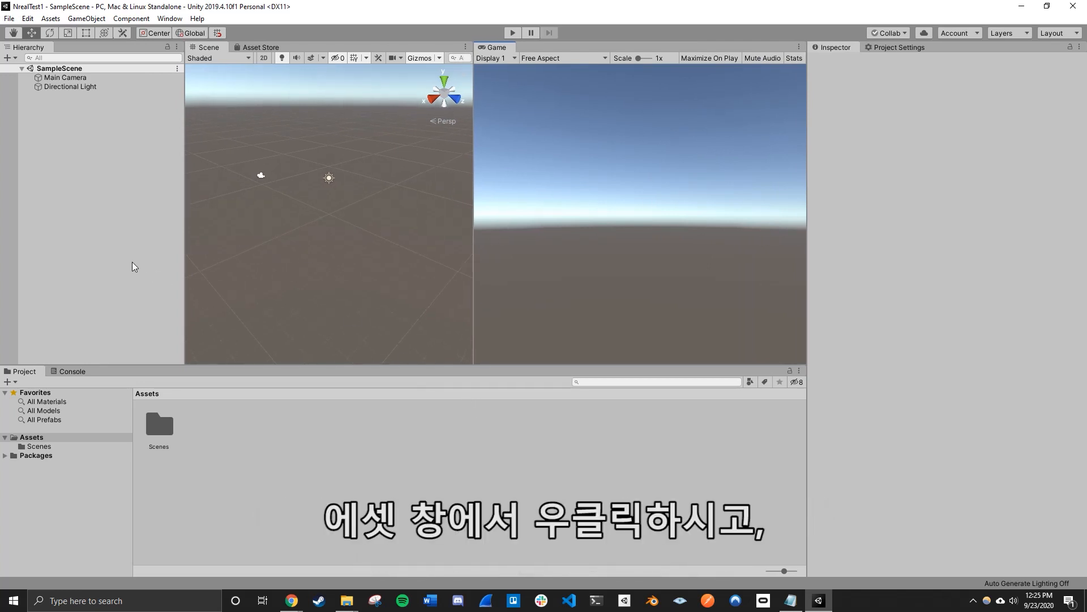
pyautogui.click(30, 436)
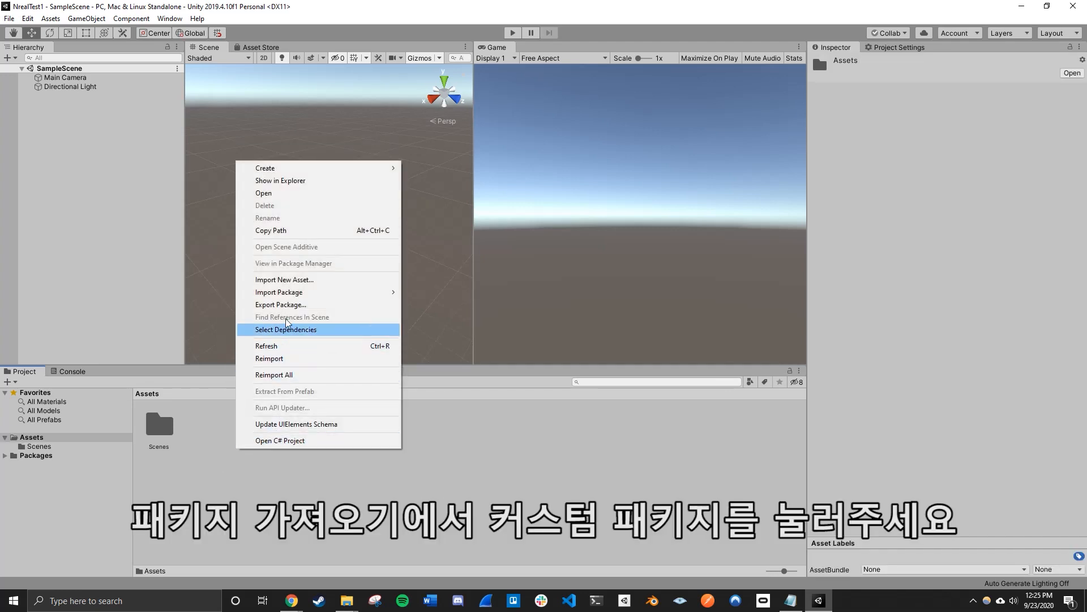
pyautogui.moveTo(278, 292)
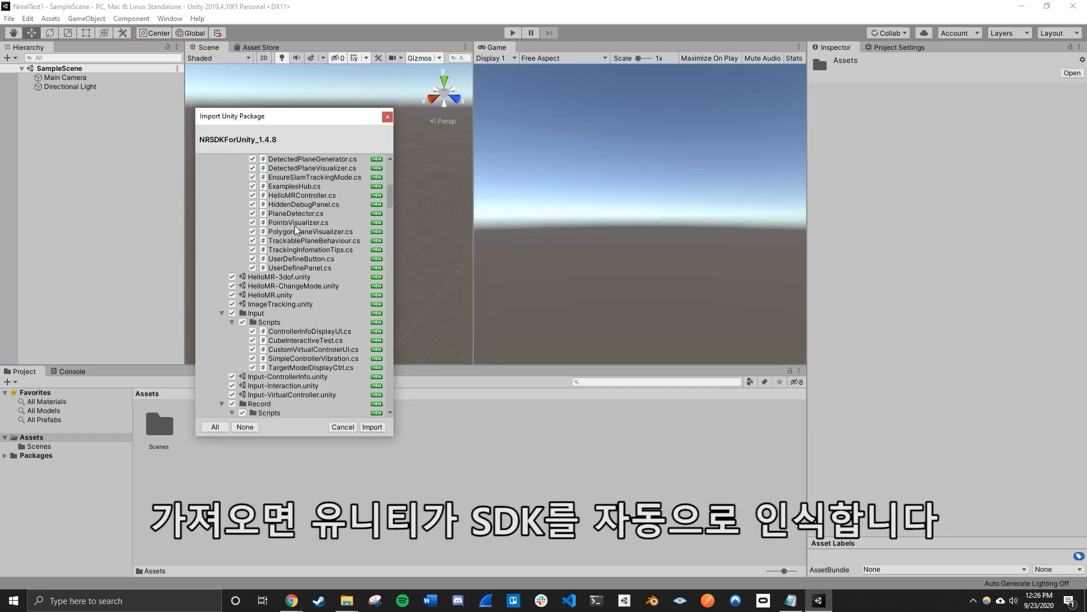
# Step: Import every item of NRSDKForUnity_1.4.8 from the Import Unity Package list
pyautogui.scroll(-3)
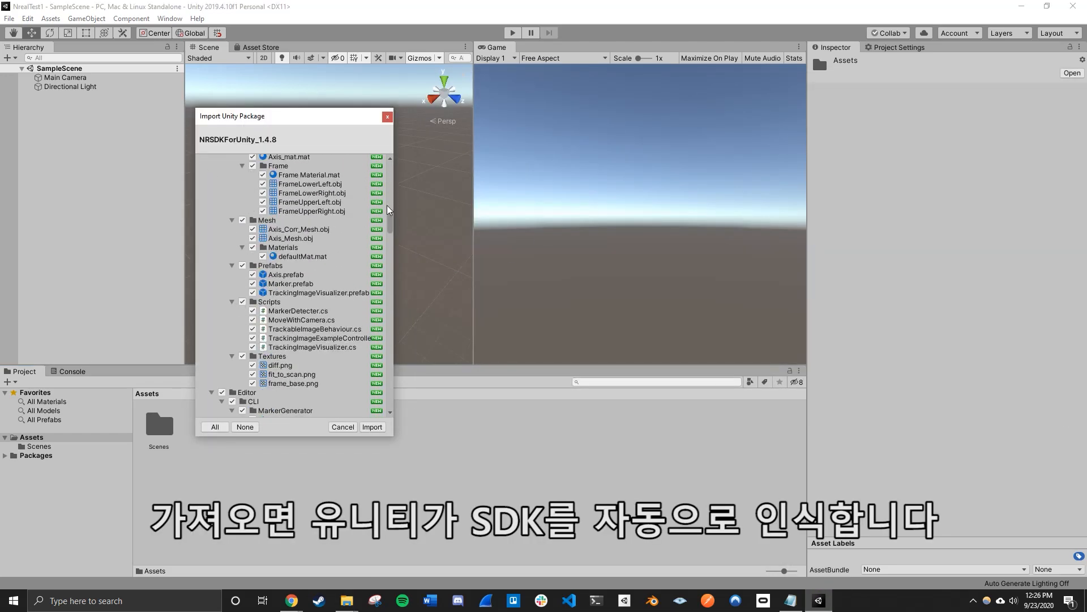
pyautogui.scroll(-3)
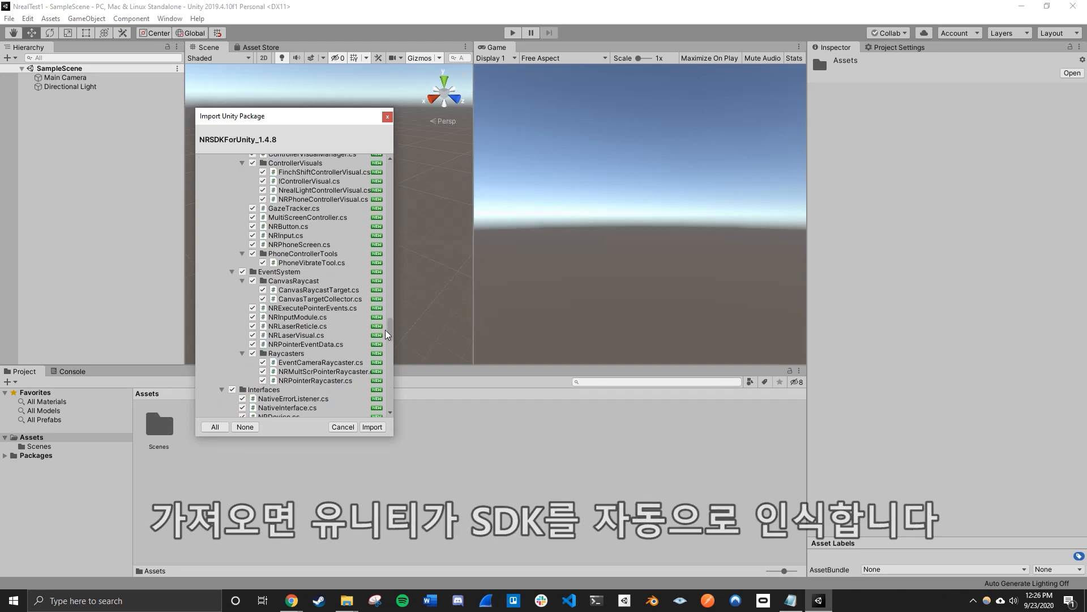
pyautogui.click(372, 427)
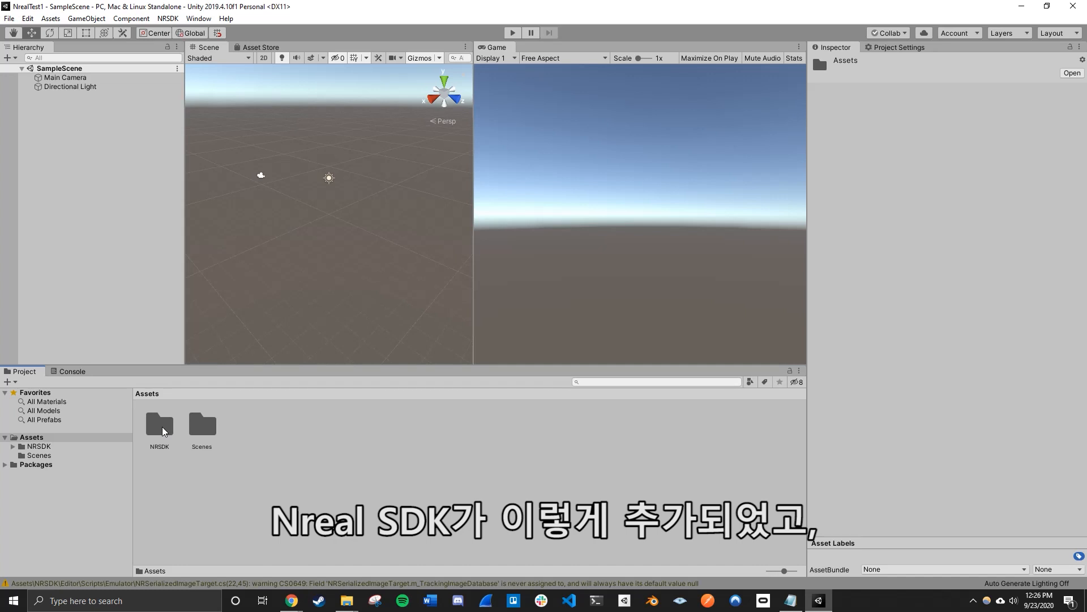
# Step: Open the NRSDK > Demos folder and load the HelloMR scene
pyautogui.doubleClick(158, 425)
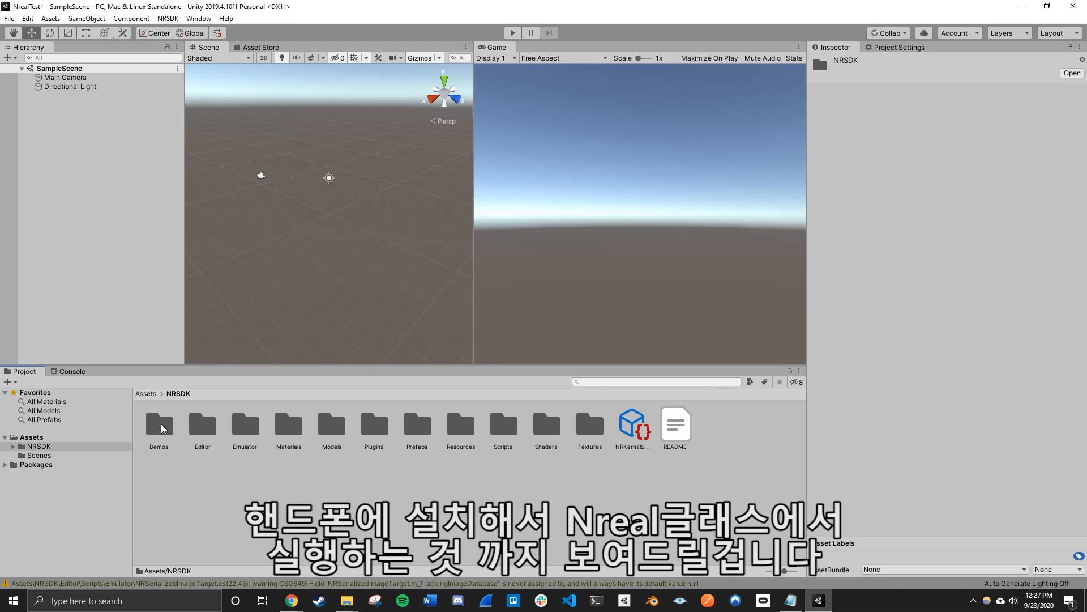
pyautogui.moveTo(163, 428)
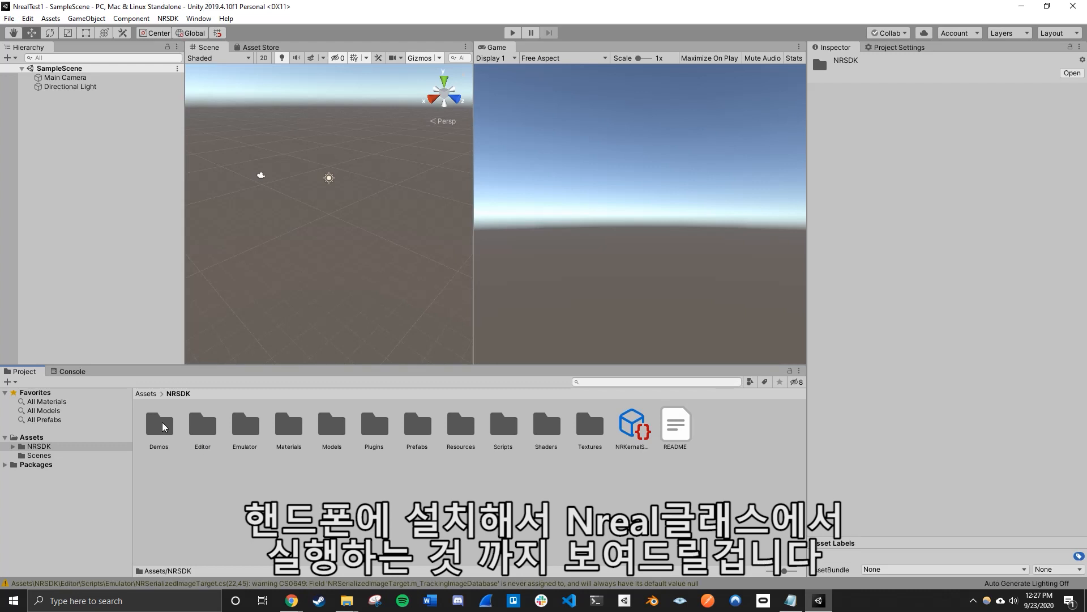
pyautogui.doubleClick(158, 426)
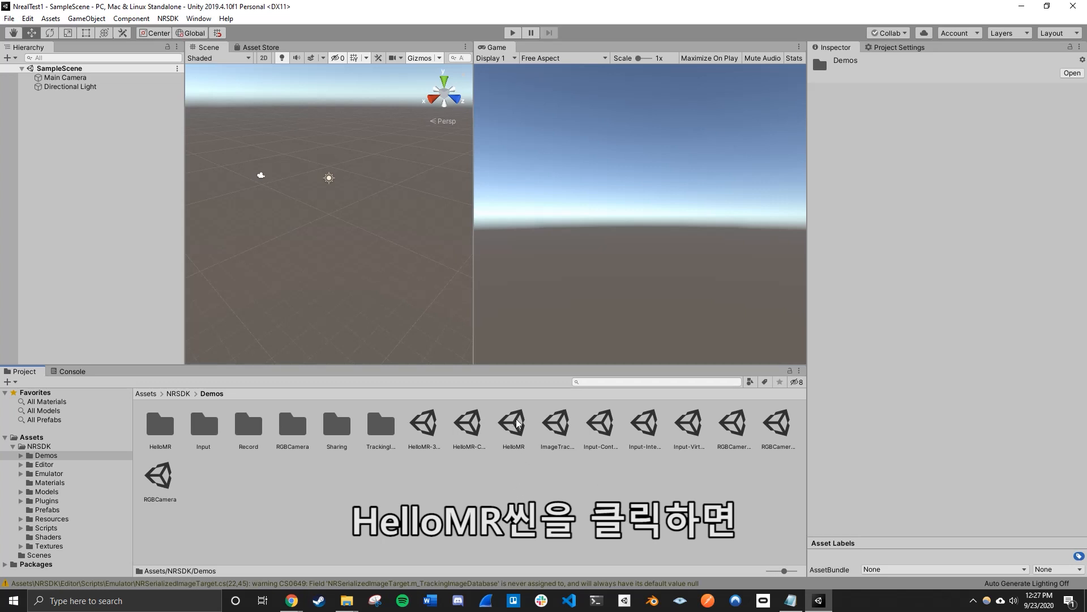
pyautogui.click(513, 425)
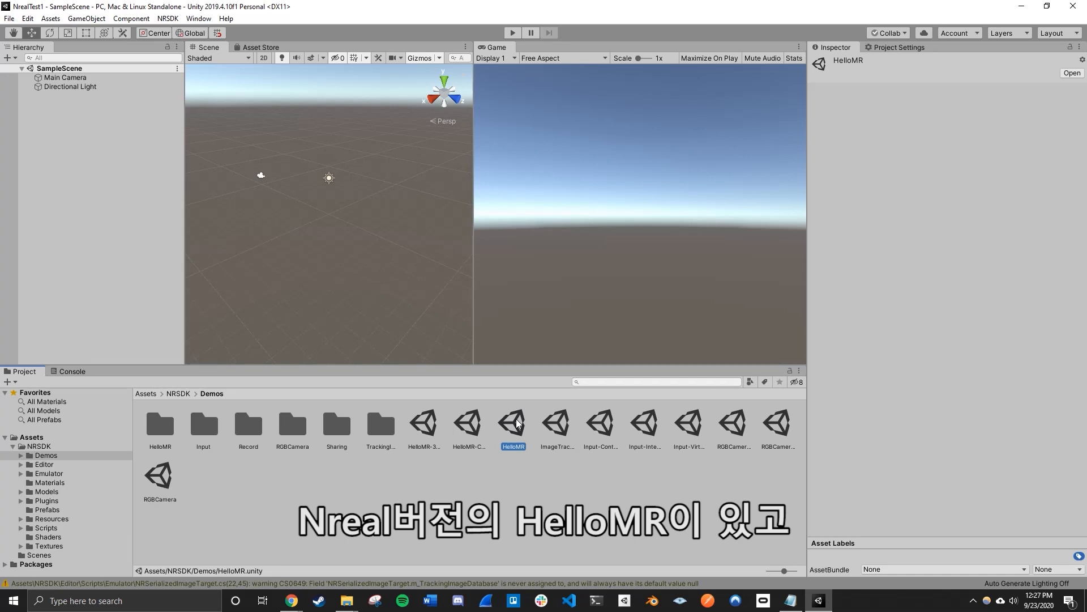
pyautogui.doubleClick(513, 423)
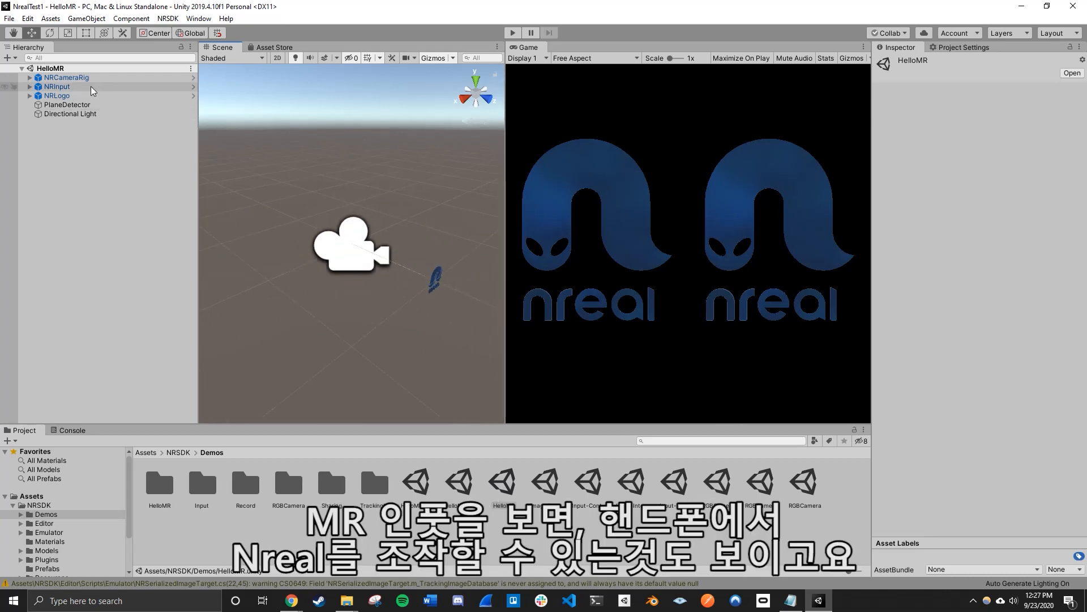
# Step: Inspect the HelloMR scene's NRInput and NRCameraRig objects
pyautogui.click(56, 86)
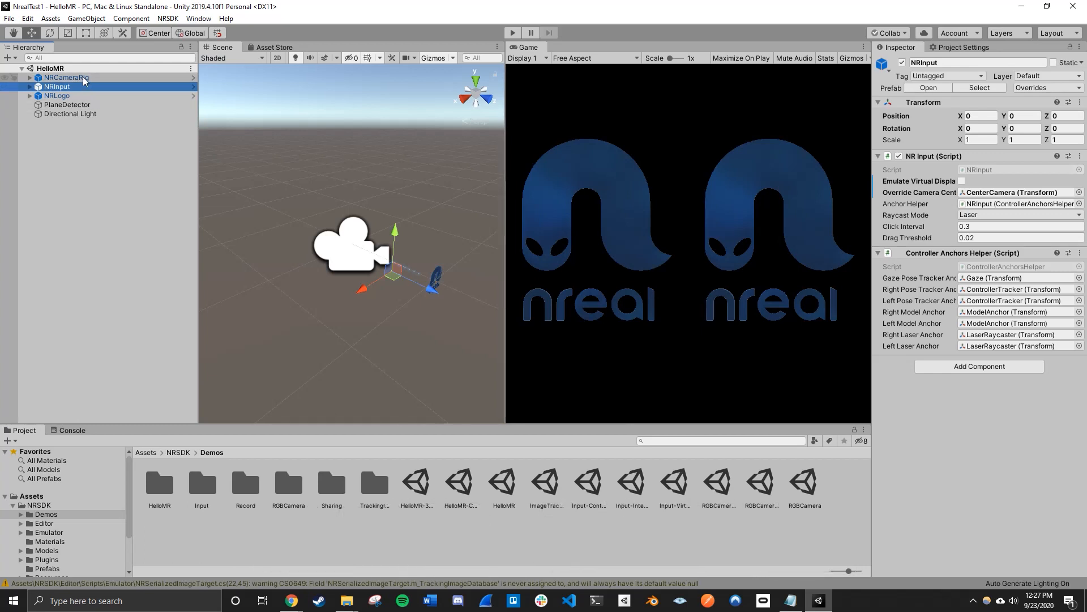
pyautogui.click(65, 77)
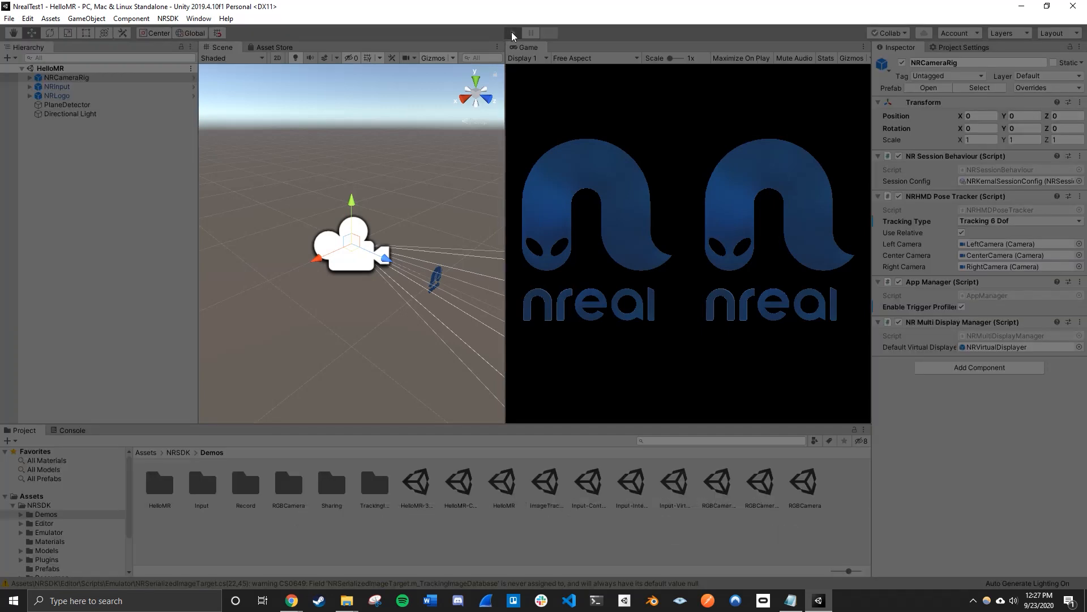
pyautogui.click(512, 32)
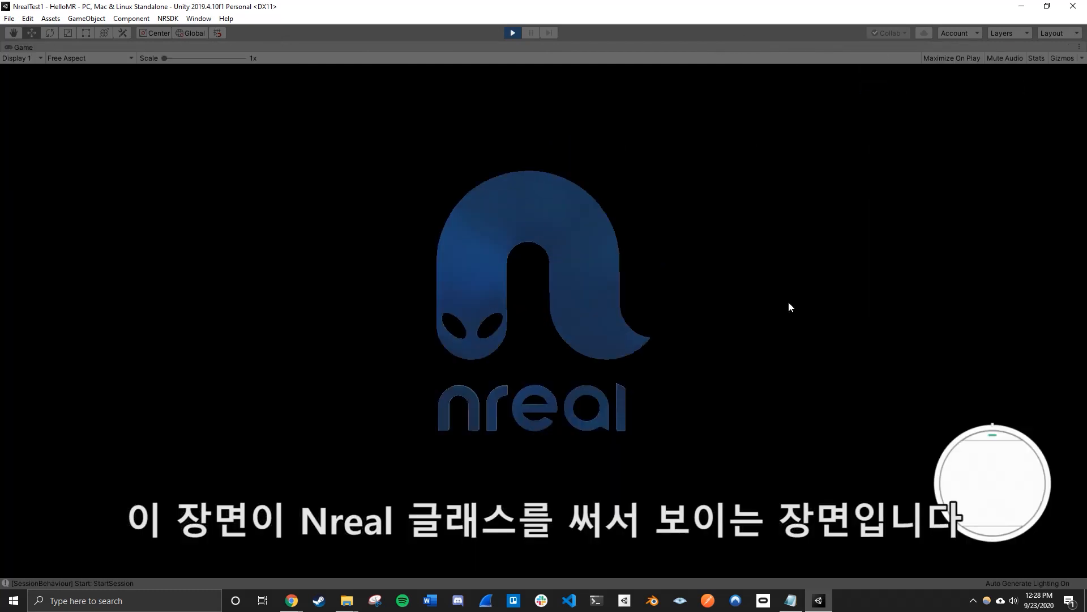
pyautogui.moveTo(582, 237)
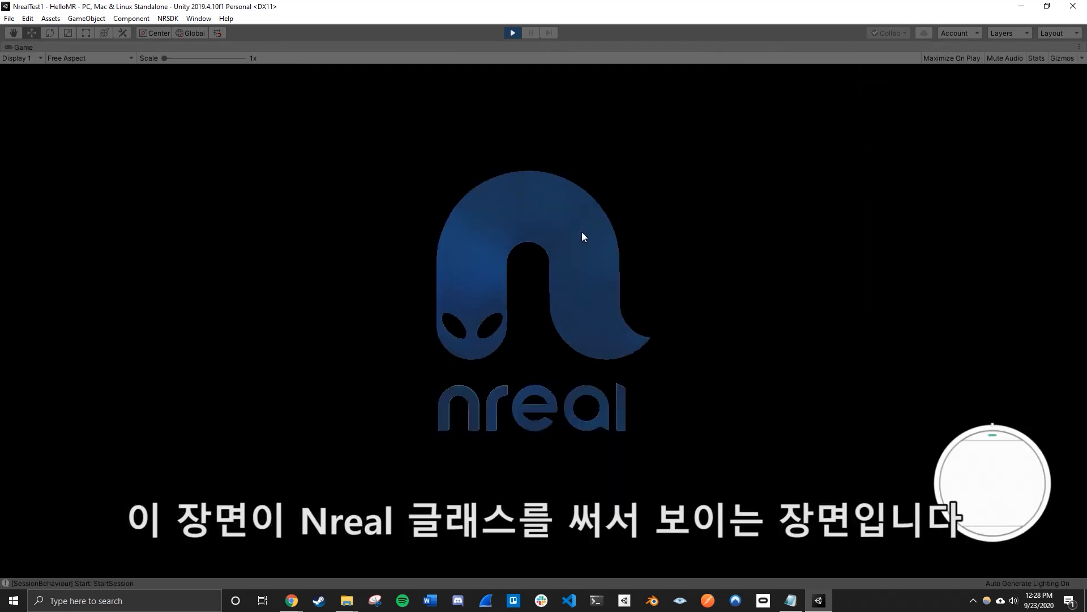
pyautogui.moveTo(523, 251)
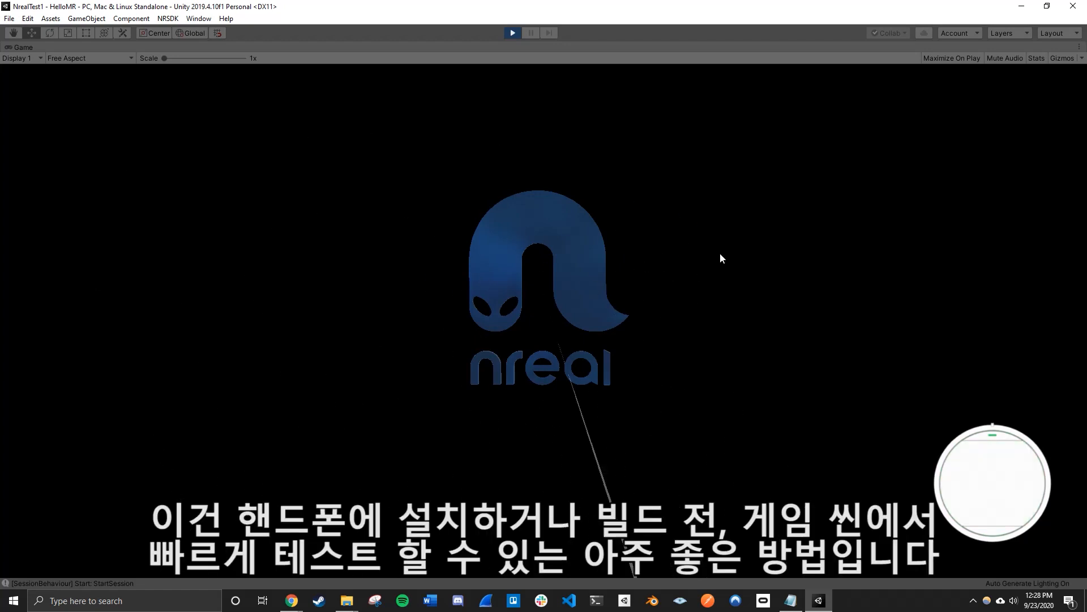
pyautogui.moveTo(605, 291)
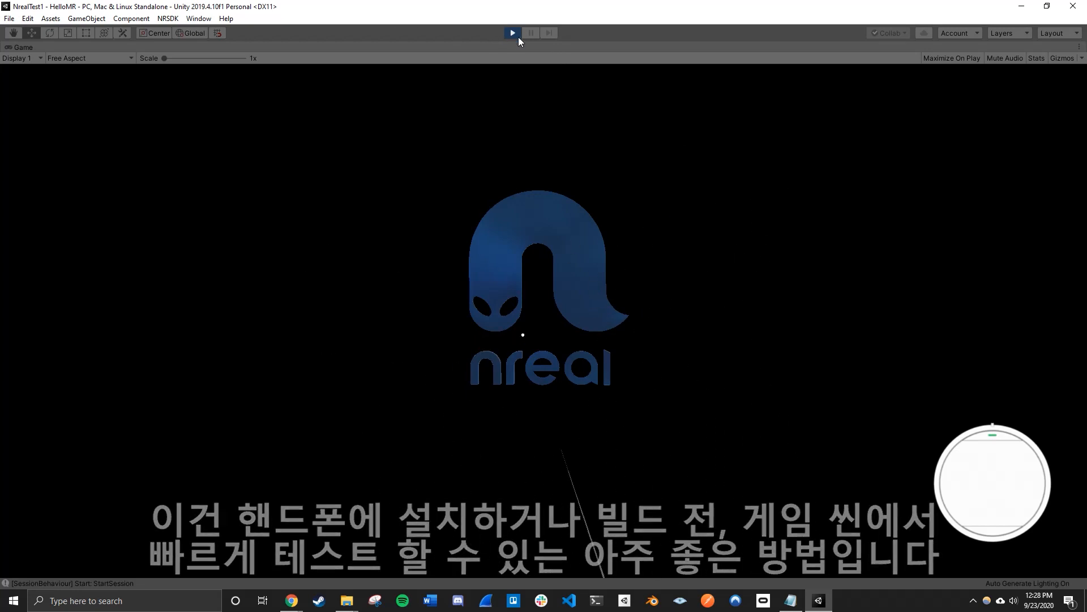
pyautogui.click(512, 33)
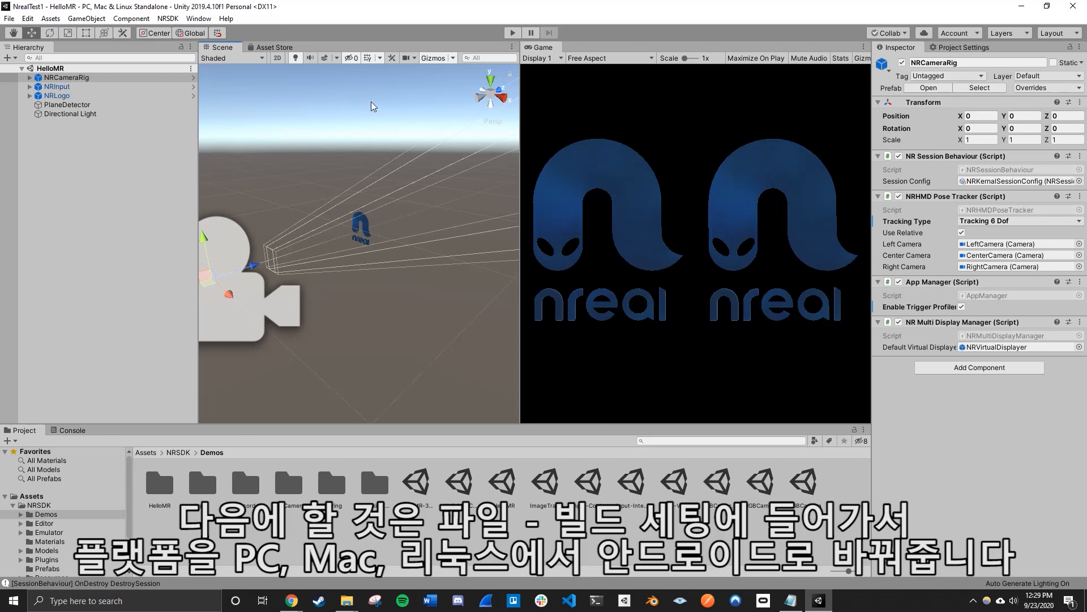
# Step: Select Android in Build Settings and switch the NrealTest1 project's platform to it
pyautogui.click(9, 18)
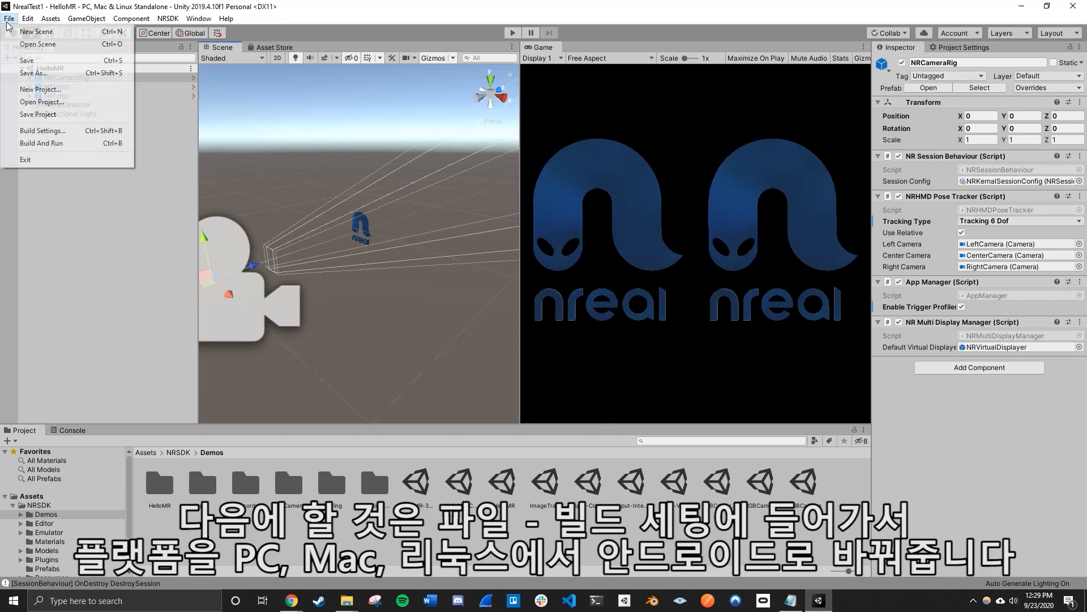
pyautogui.click(42, 131)
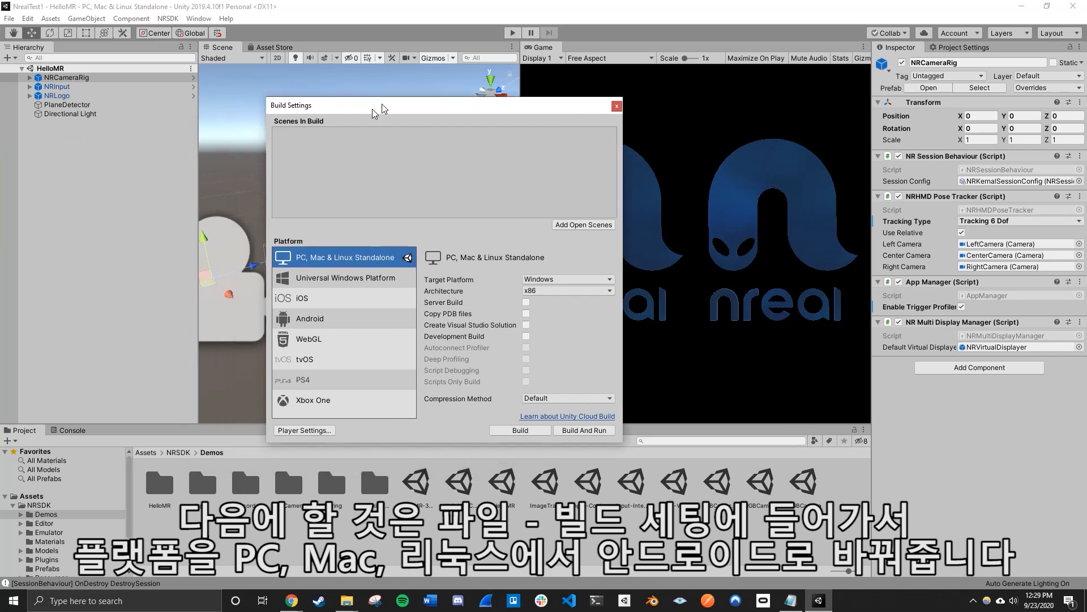
pyautogui.moveTo(373, 105); pyautogui.dragTo(315, 88)
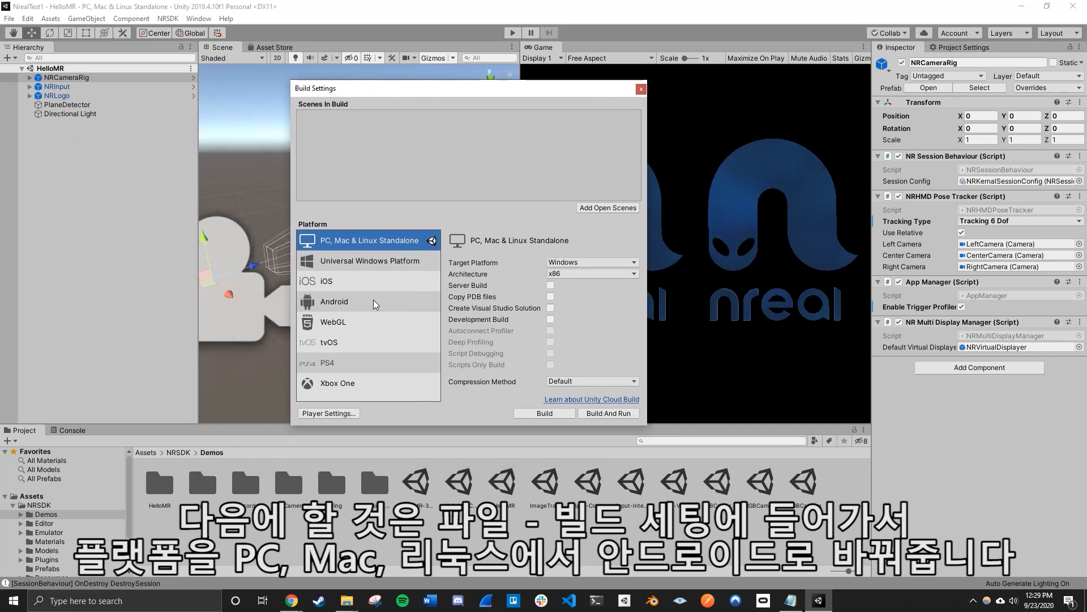
pyautogui.click(333, 300)
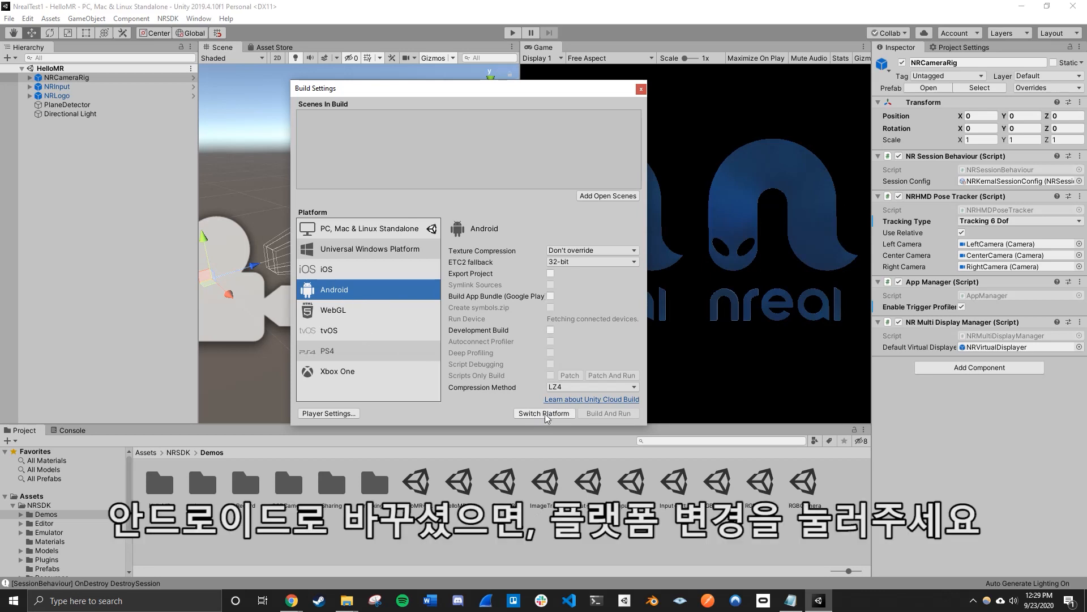
pyautogui.click(544, 413)
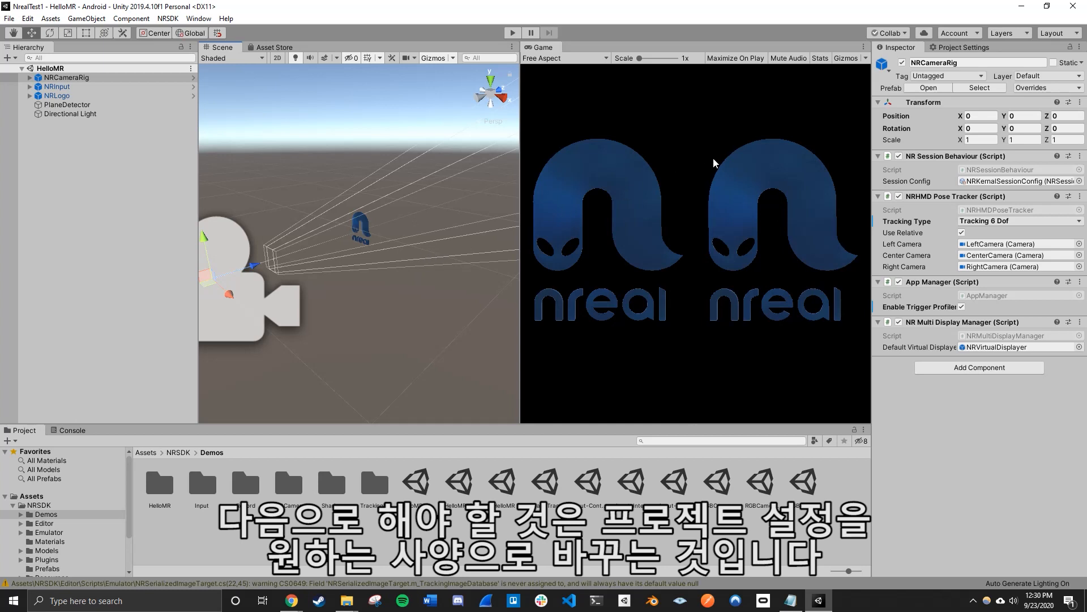
pyautogui.moveTo(801, 138)
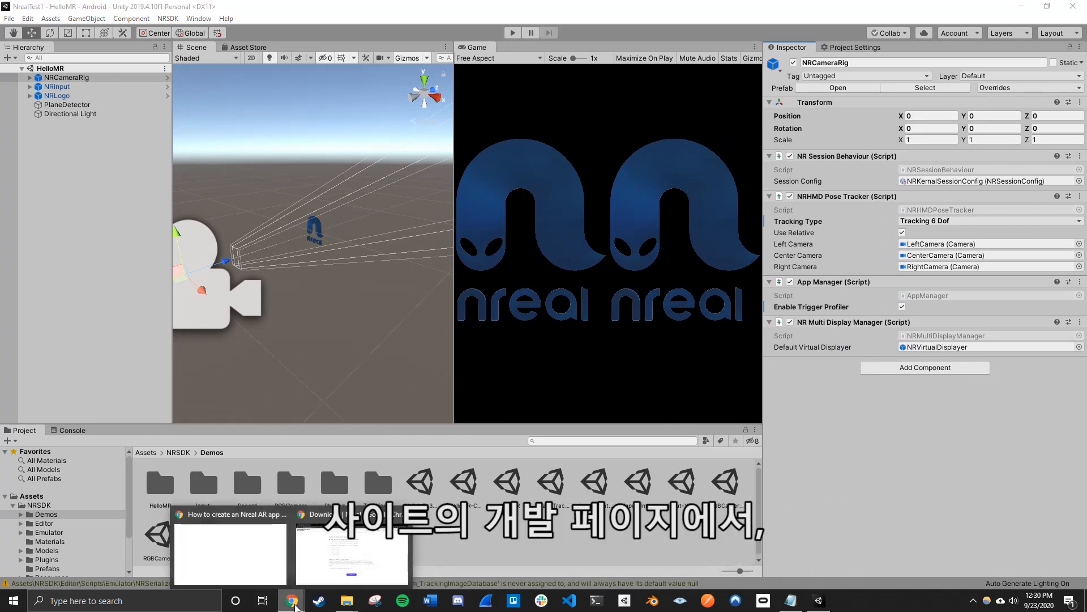
# Step: Bring up the Nreal Developer site in Chrome and open its Develop documentation
pyautogui.click(290, 600)
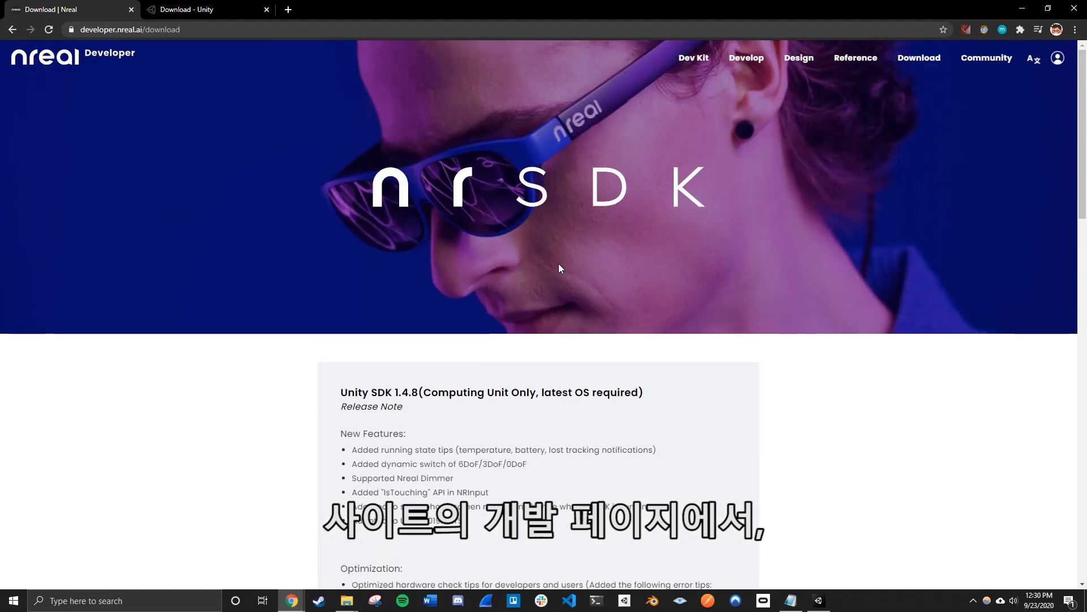
pyautogui.moveTo(747, 58)
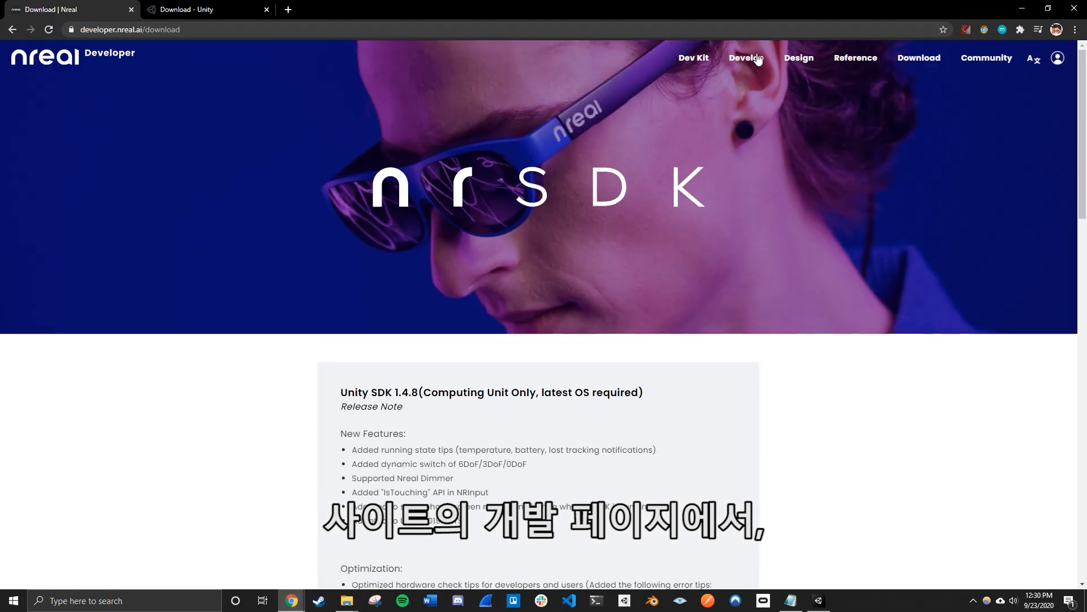
pyautogui.click(745, 57)
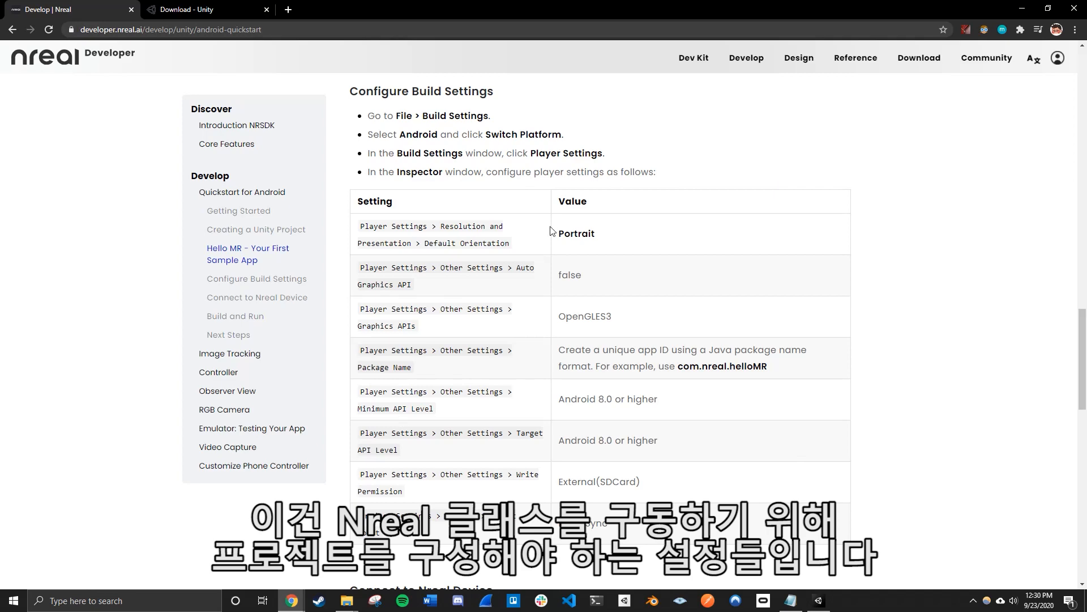
pyautogui.moveTo(799, 139)
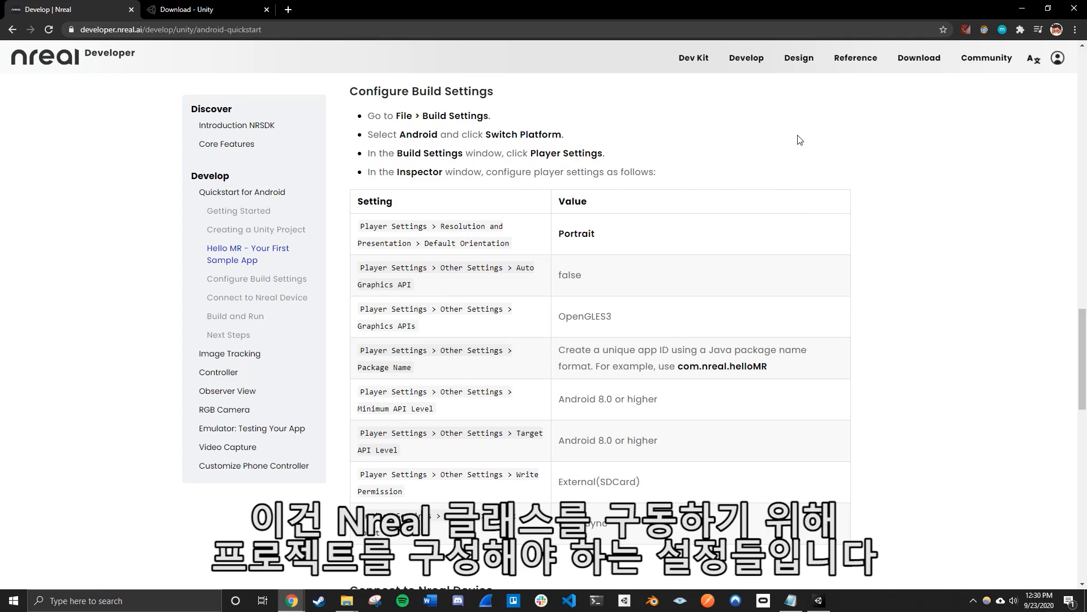
pyautogui.moveTo(839, 18)
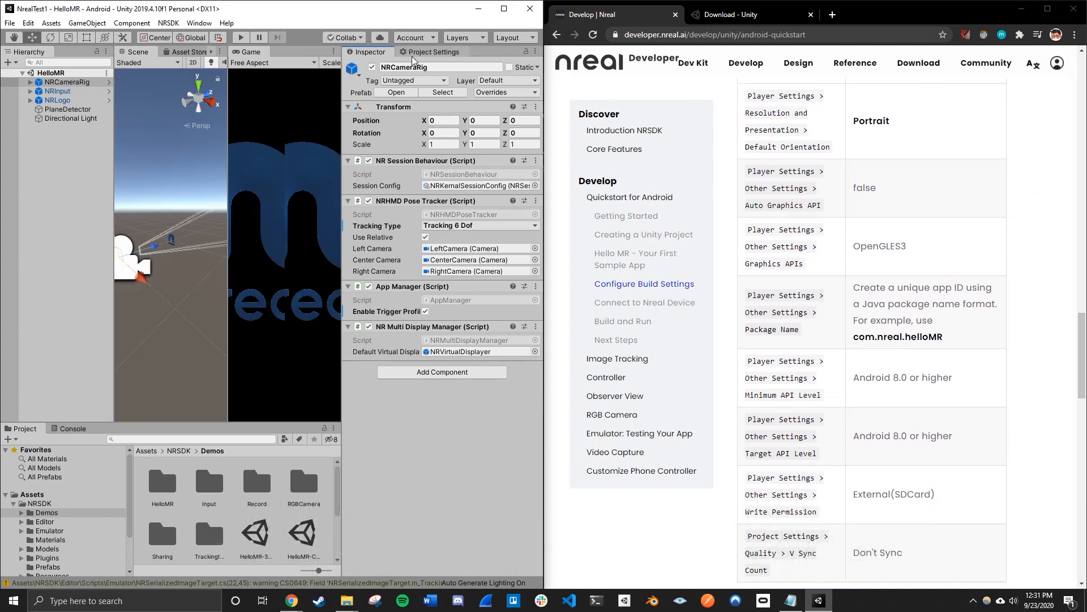
# Step: Set Default Orientation to Portrait under Android Resolution and Presentation, then collapse that section
pyautogui.click(432, 52)
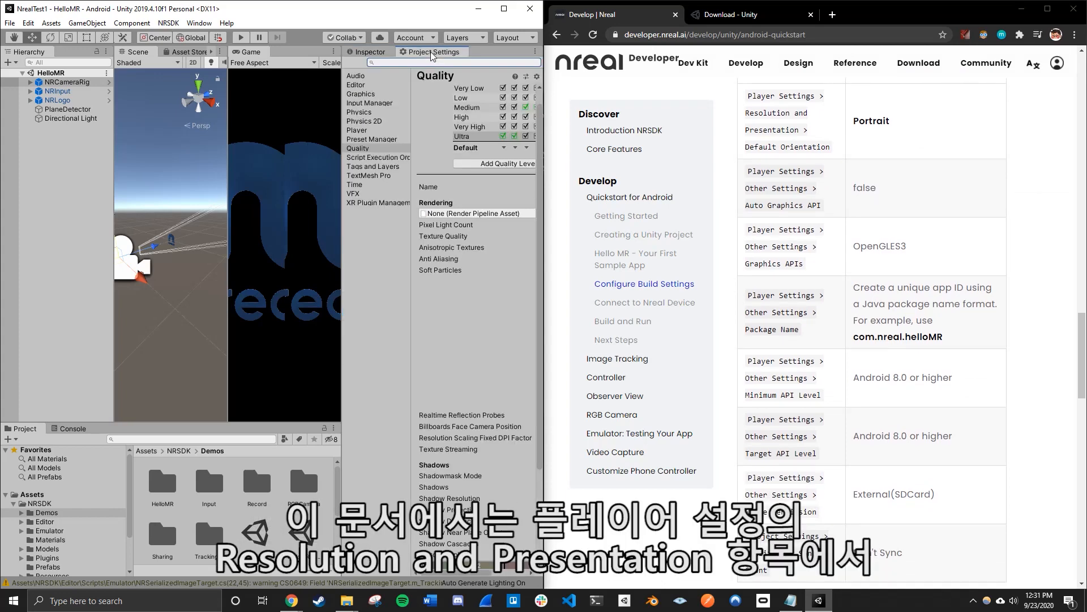
pyautogui.scroll(-3)
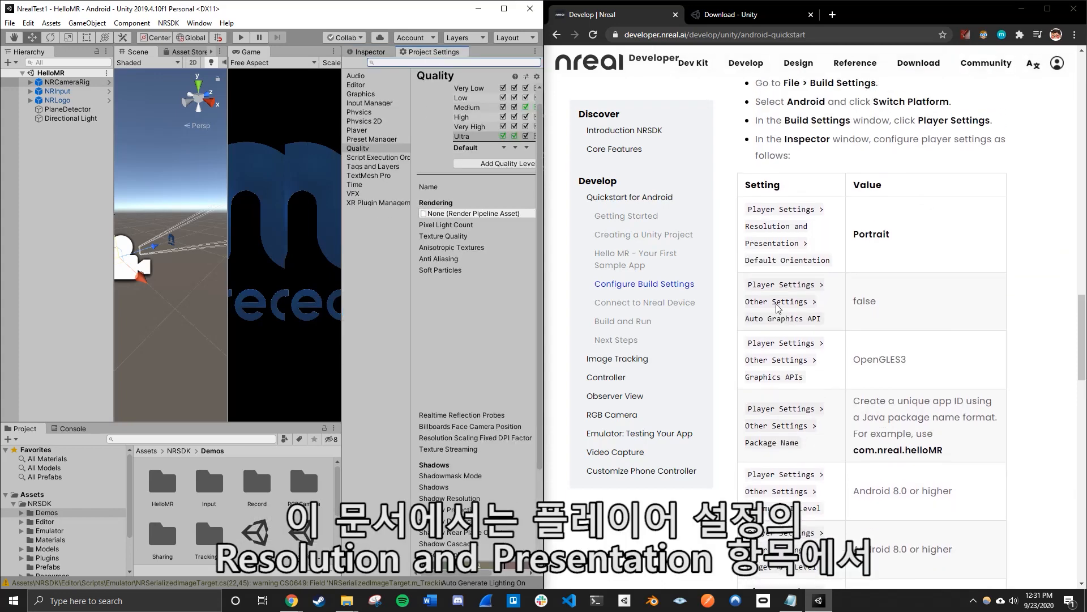
pyautogui.moveTo(880, 279)
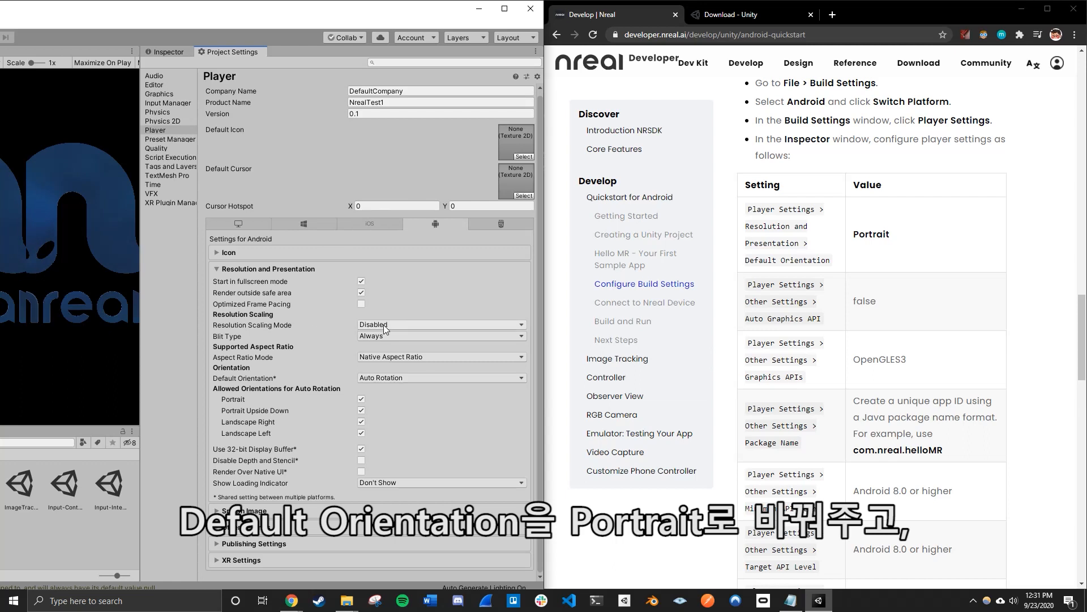
pyautogui.click(440, 377)
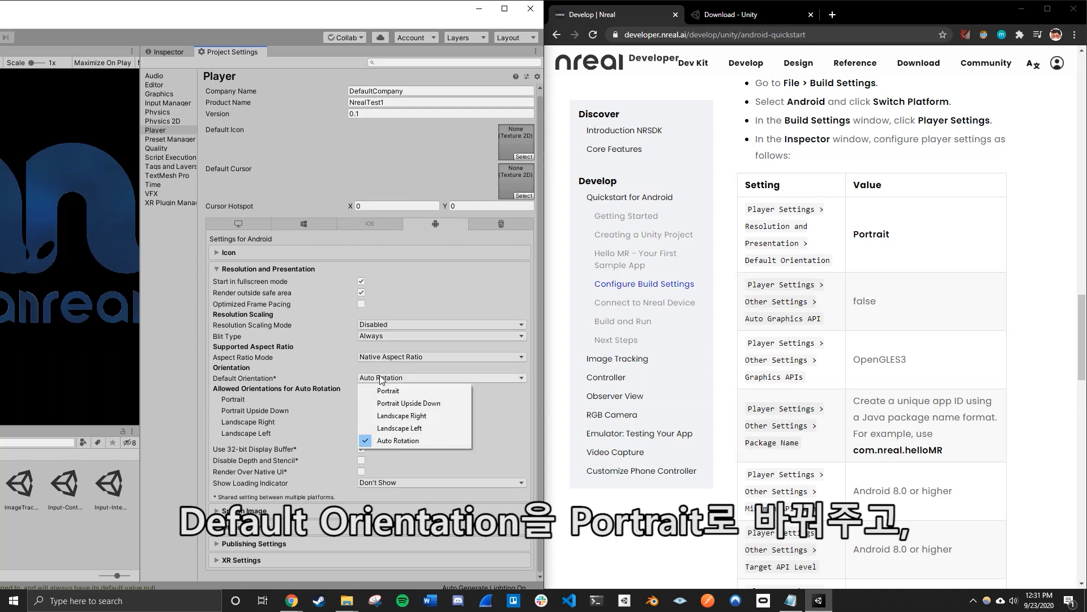
pyautogui.click(388, 390)
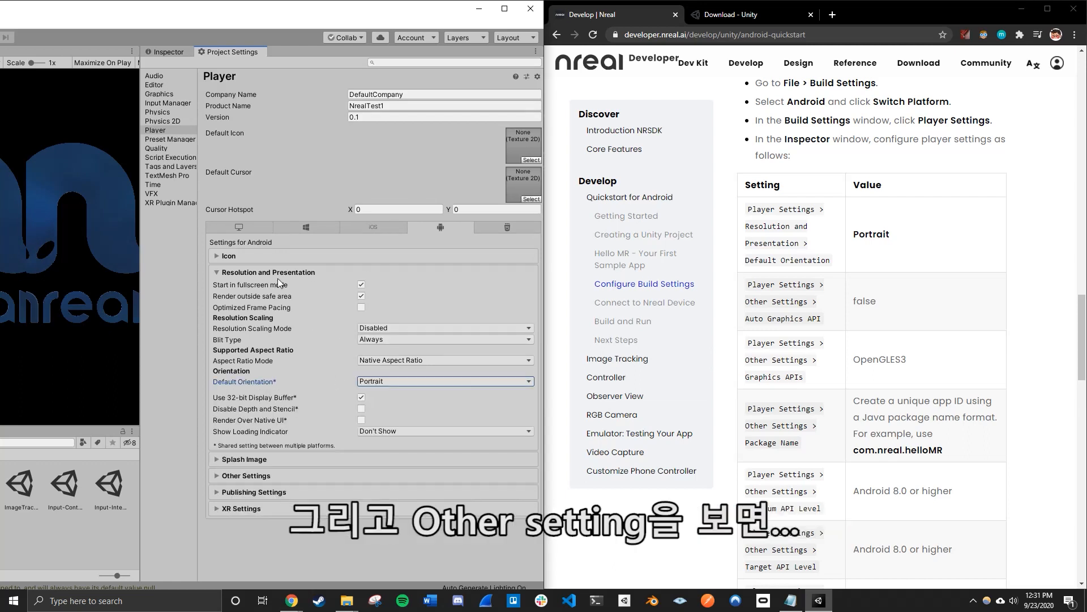
pyautogui.click(216, 271)
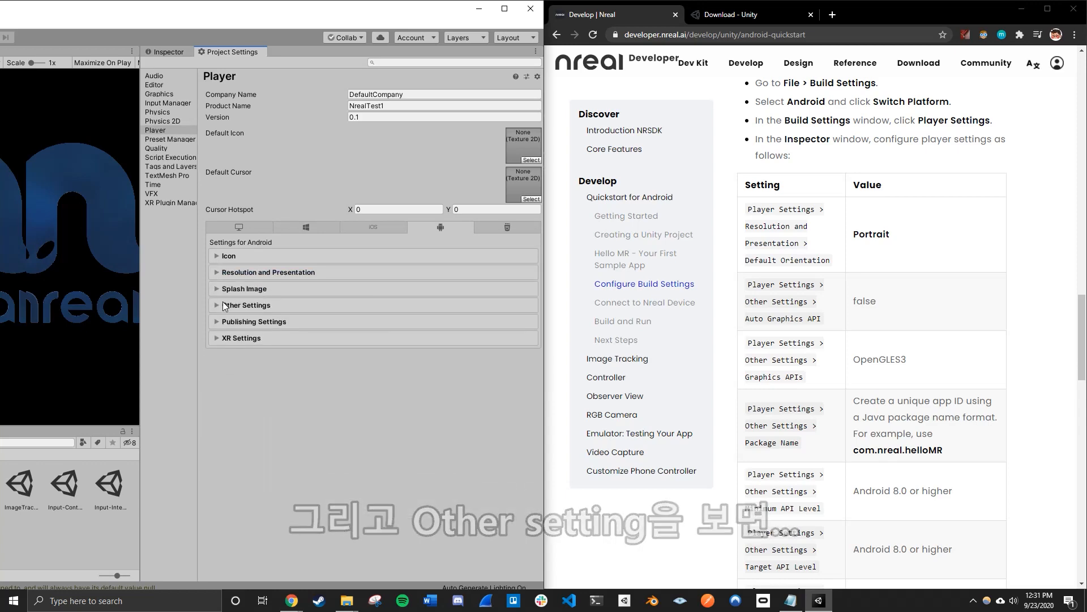
pyautogui.click(246, 305)
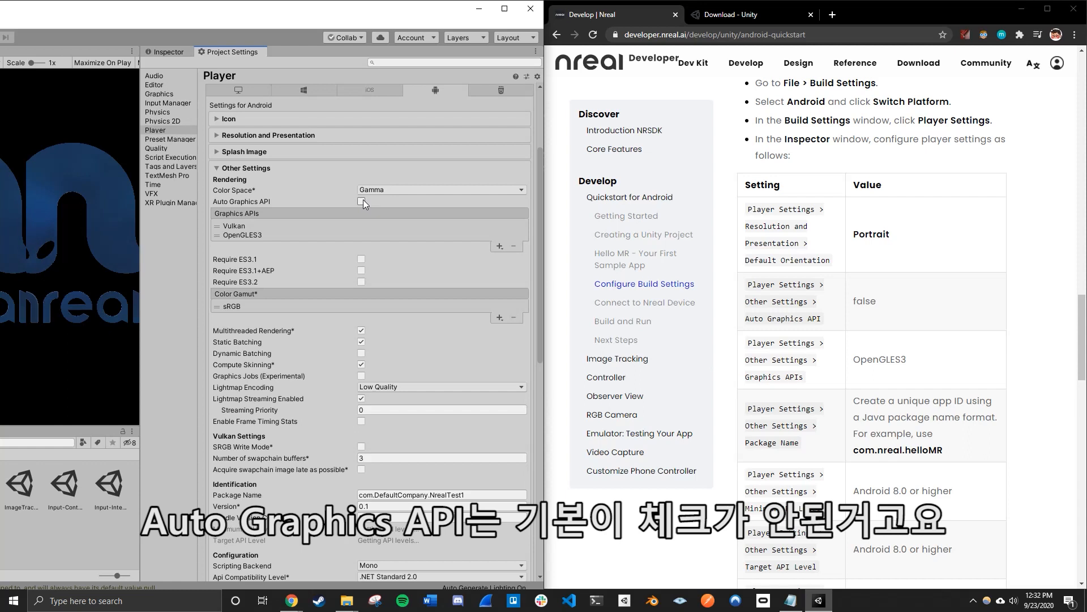
pyautogui.click(361, 202)
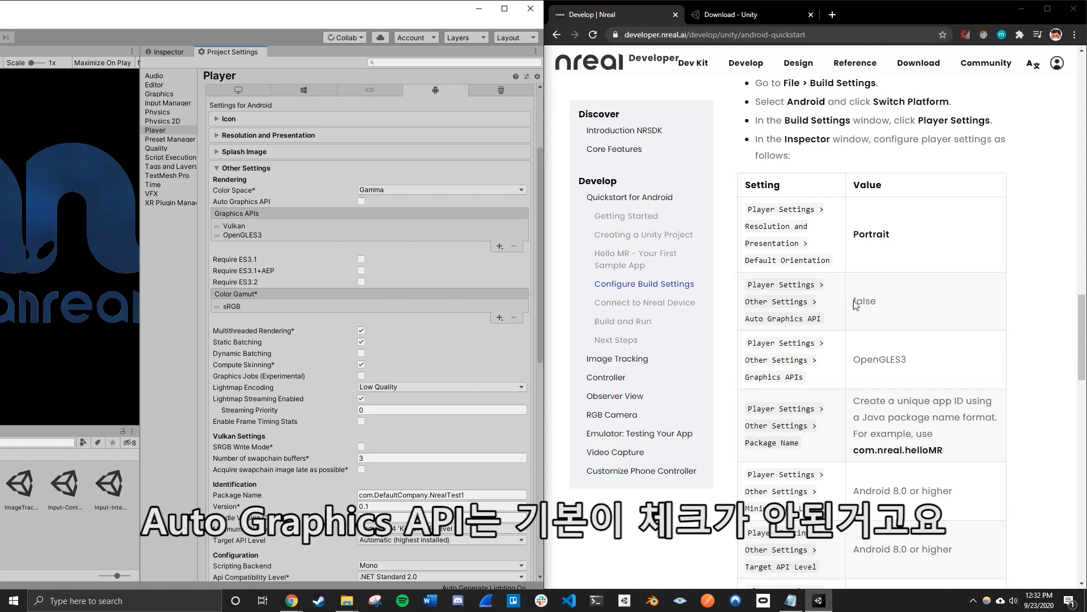
pyautogui.scroll(-3)
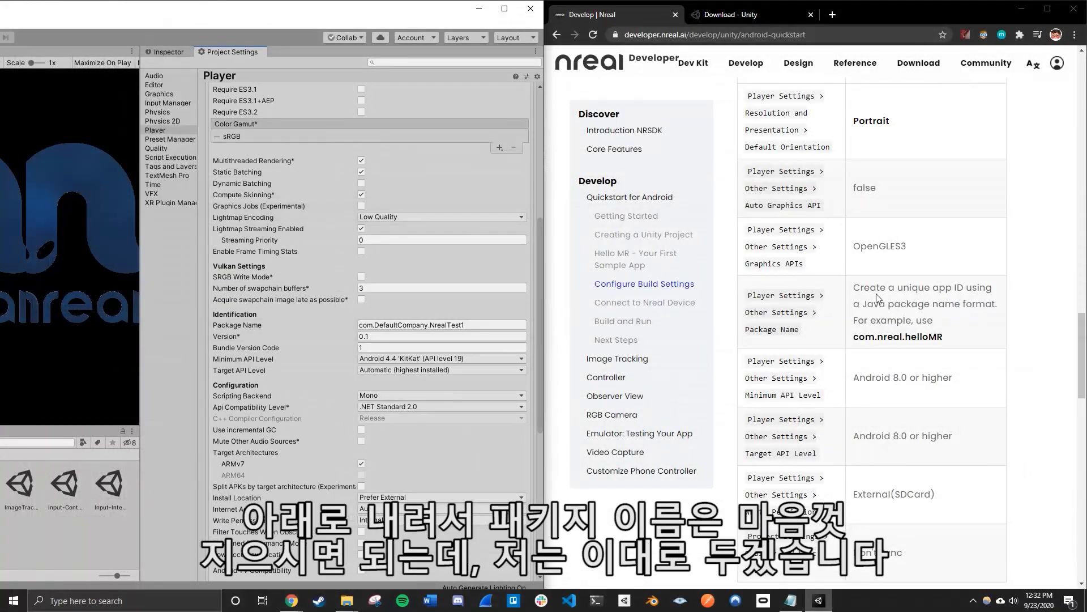
pyautogui.click(441, 336)
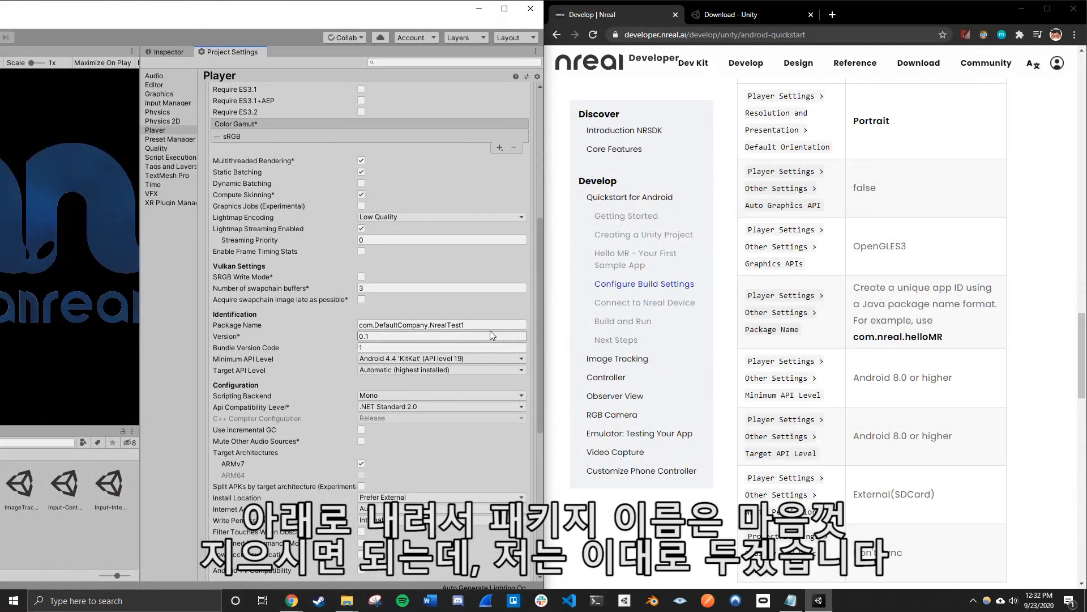
pyautogui.doubleClick(447, 325)
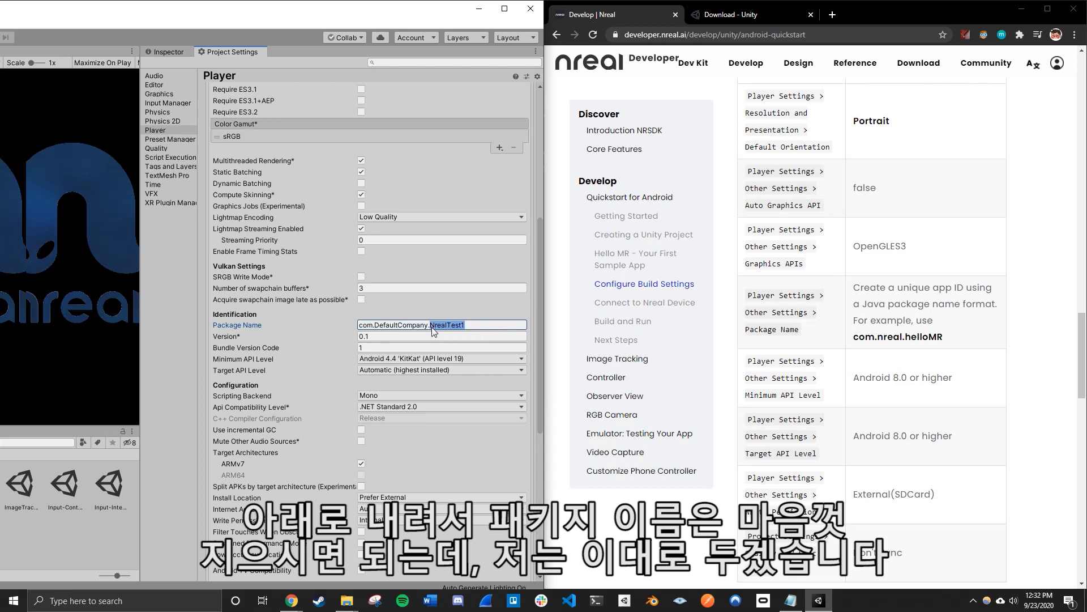
pyautogui.click(489, 324)
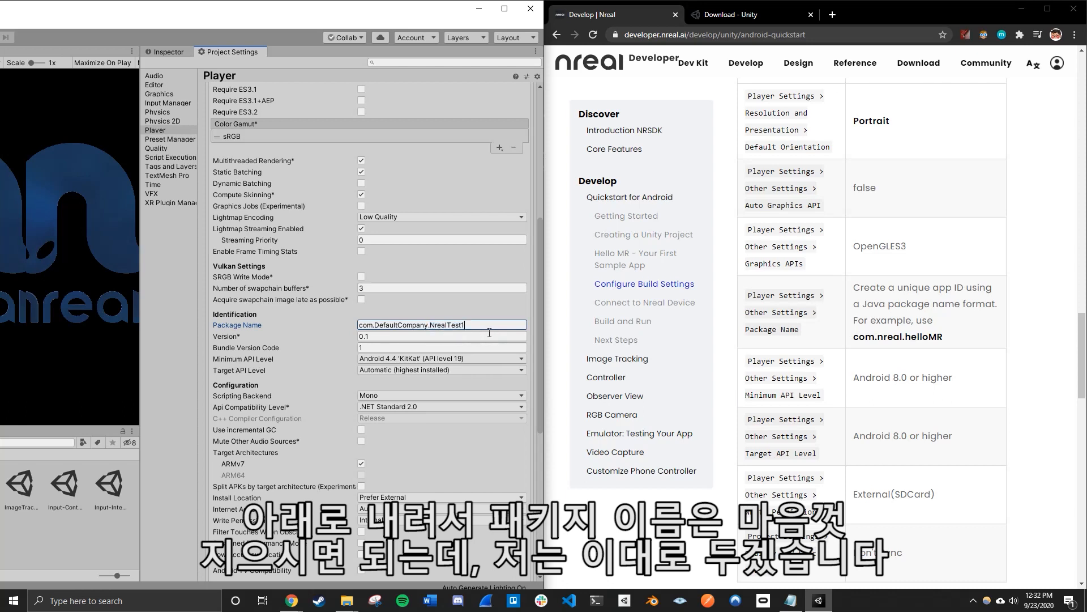
pyautogui.doubleClick(447, 325)
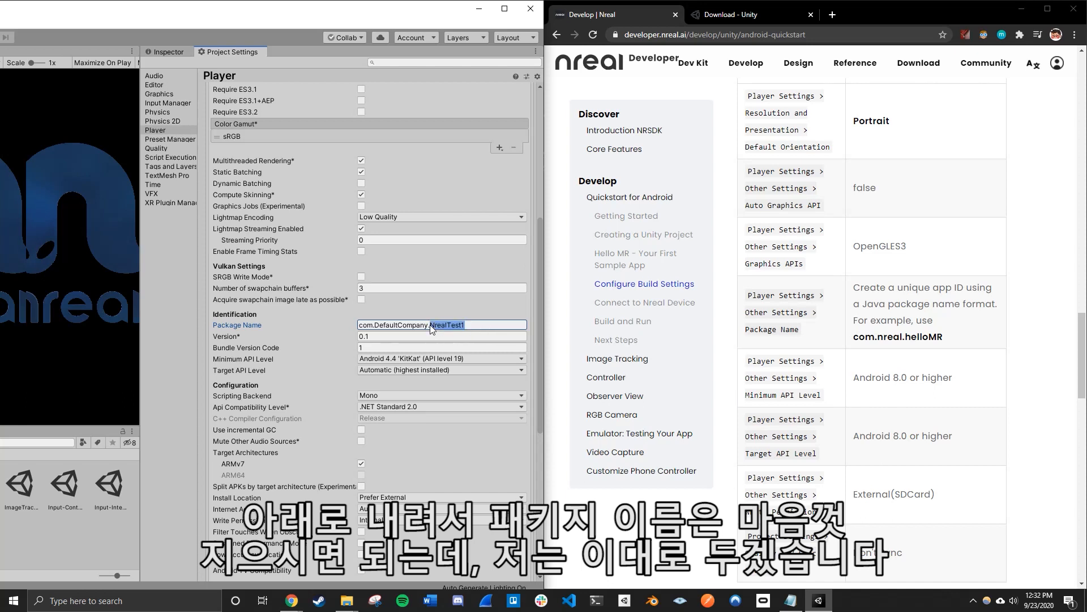
# Step: Set Minimum and Target API Level to Android 8.0 'Oreo' (API level 26)
pyautogui.click(360, 299)
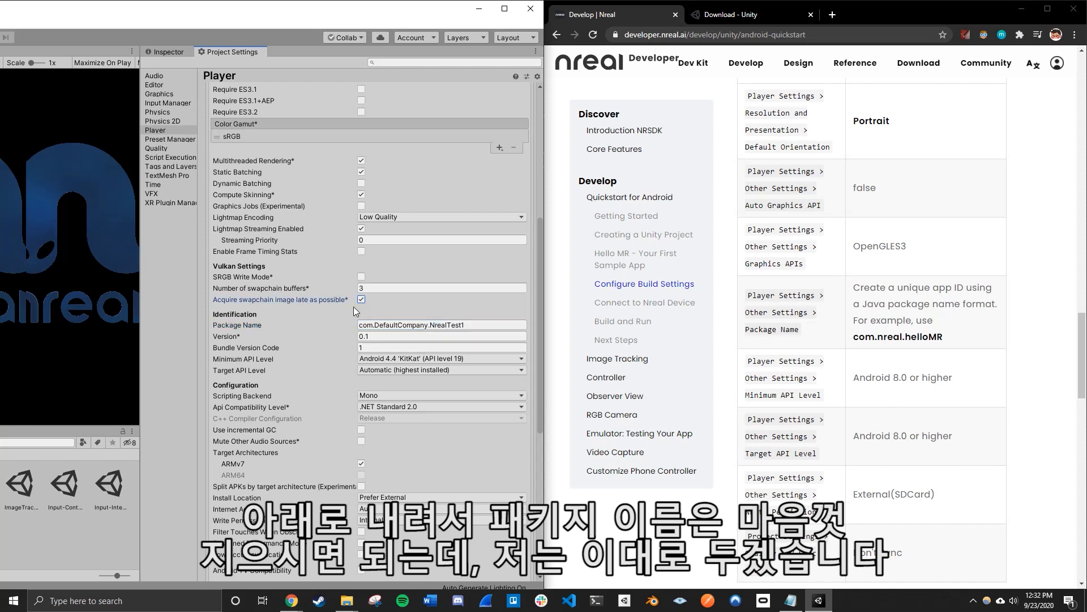
pyautogui.click(361, 299)
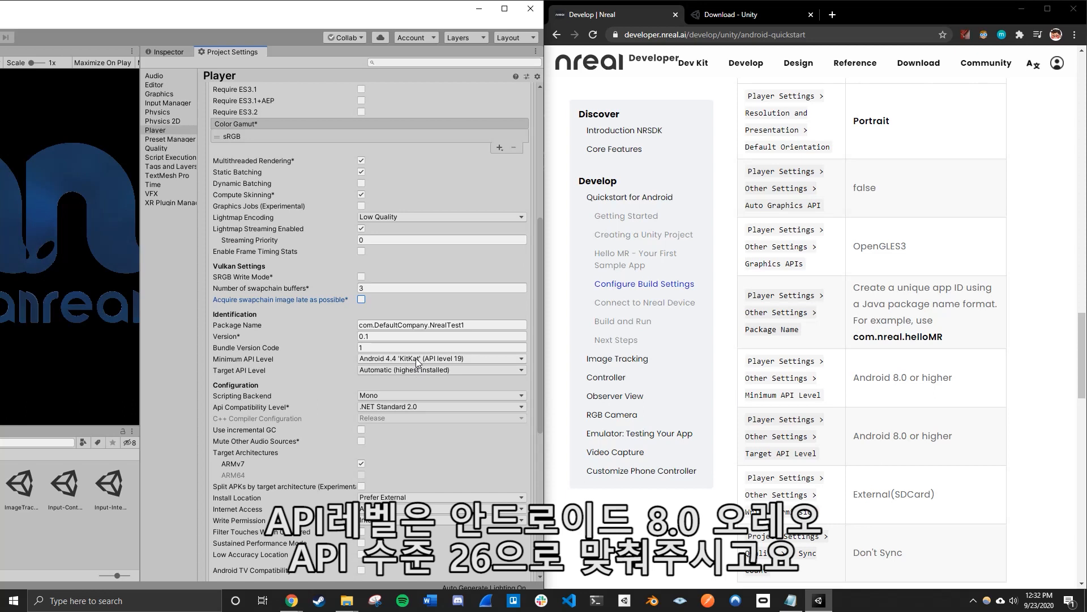
pyautogui.click(441, 358)
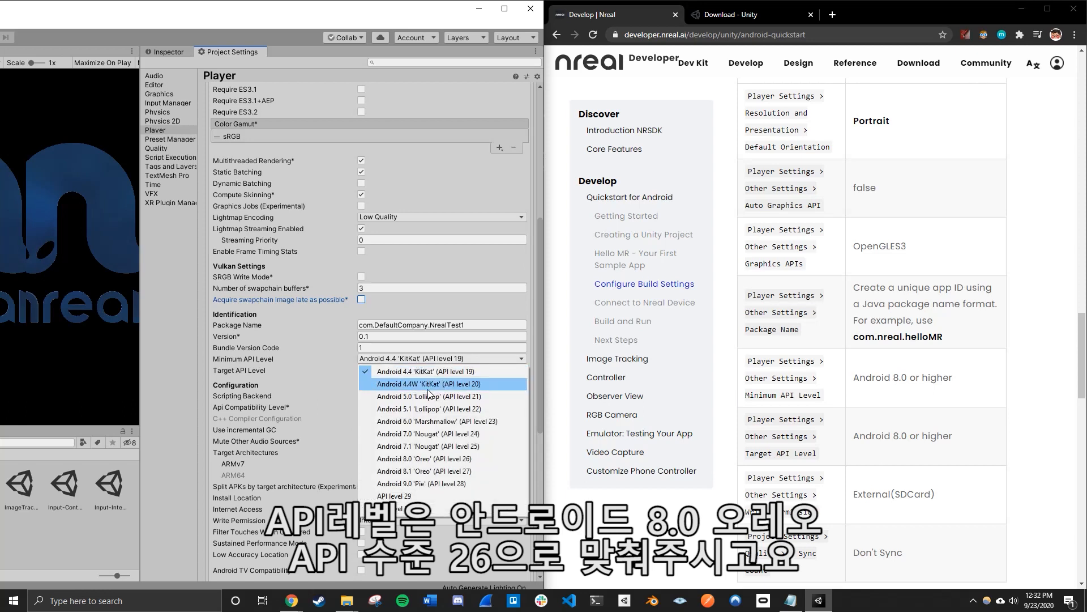
pyautogui.moveTo(438, 458)
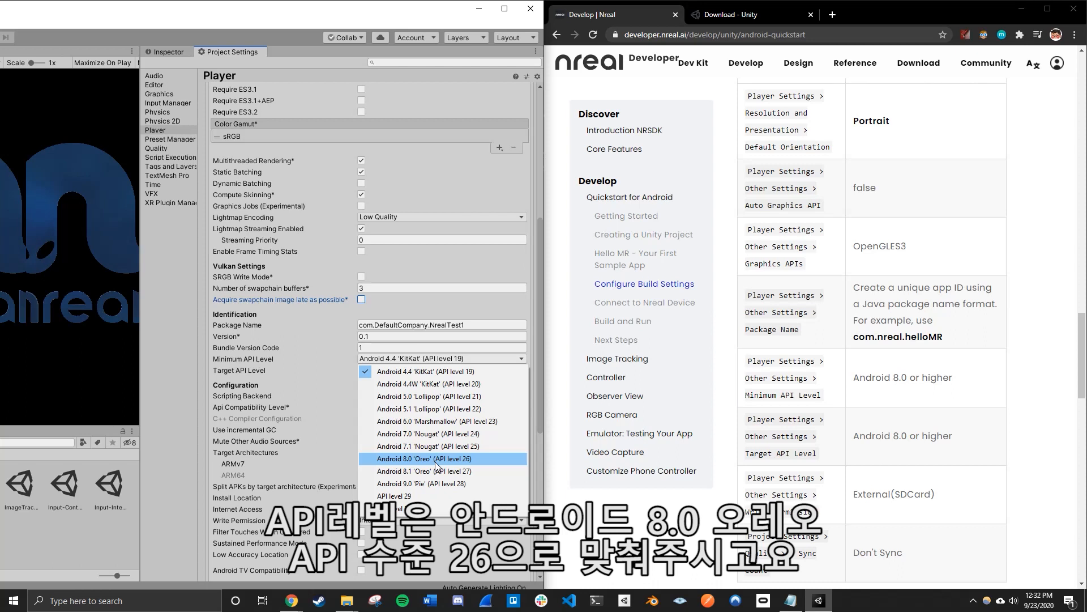
pyautogui.click(421, 458)
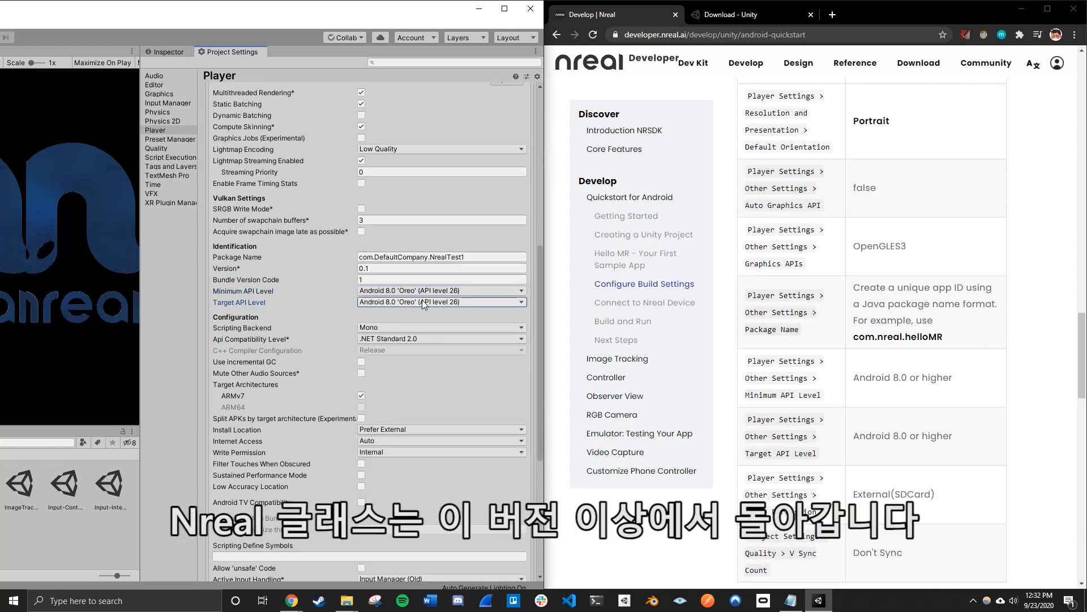
pyautogui.click(441, 302)
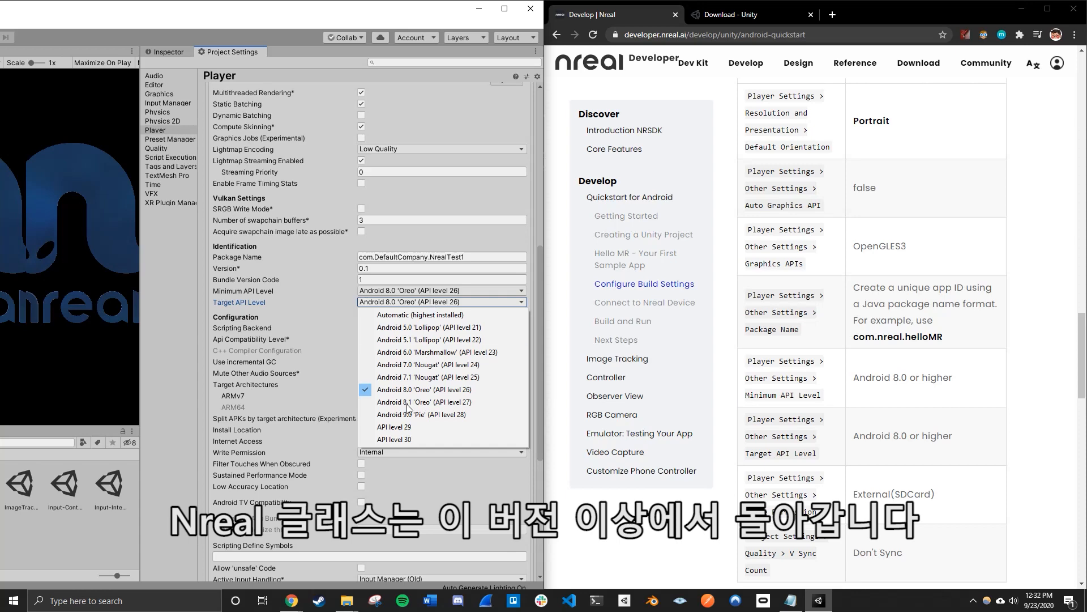
pyautogui.click(424, 389)
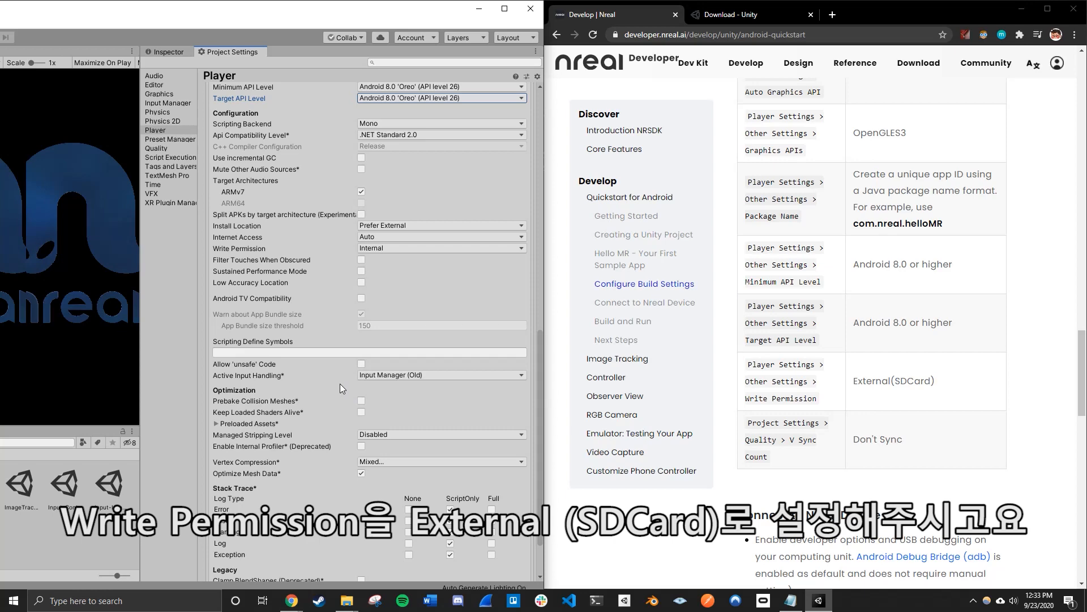
# Step: Set Write Permission to External (SDCard) in Other Settings
pyautogui.click(441, 249)
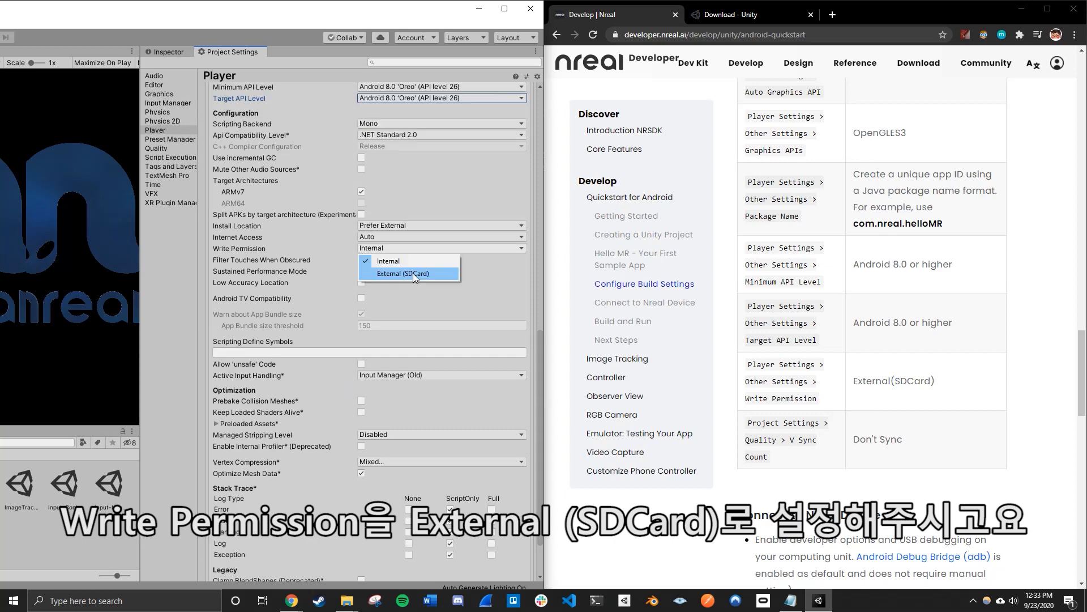
pyautogui.click(403, 273)
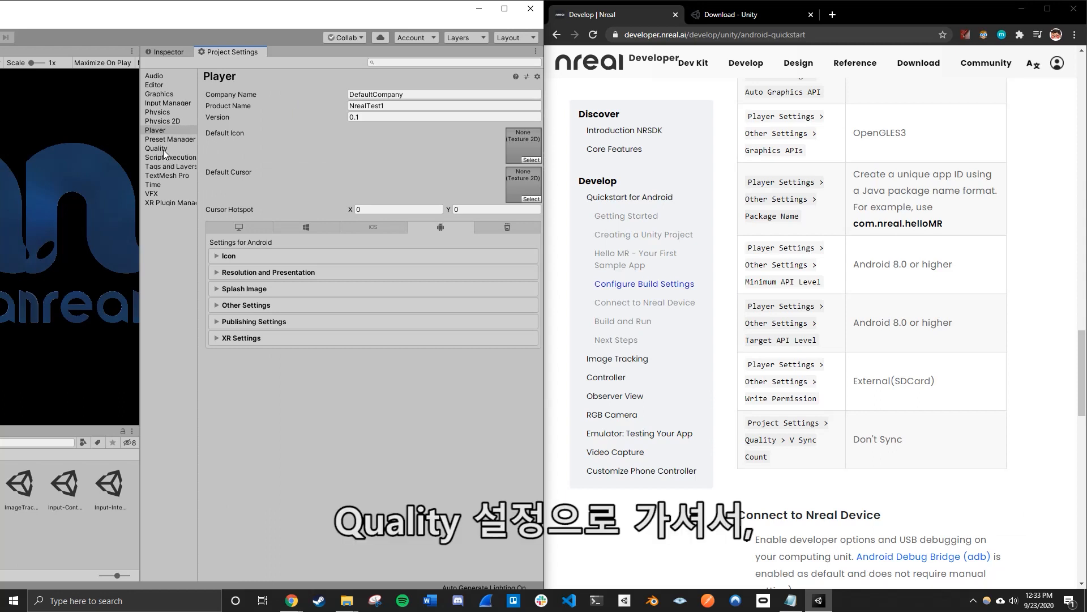
# Step: Set VSync Count to Don't Sync in the Quality settings
pyautogui.click(157, 149)
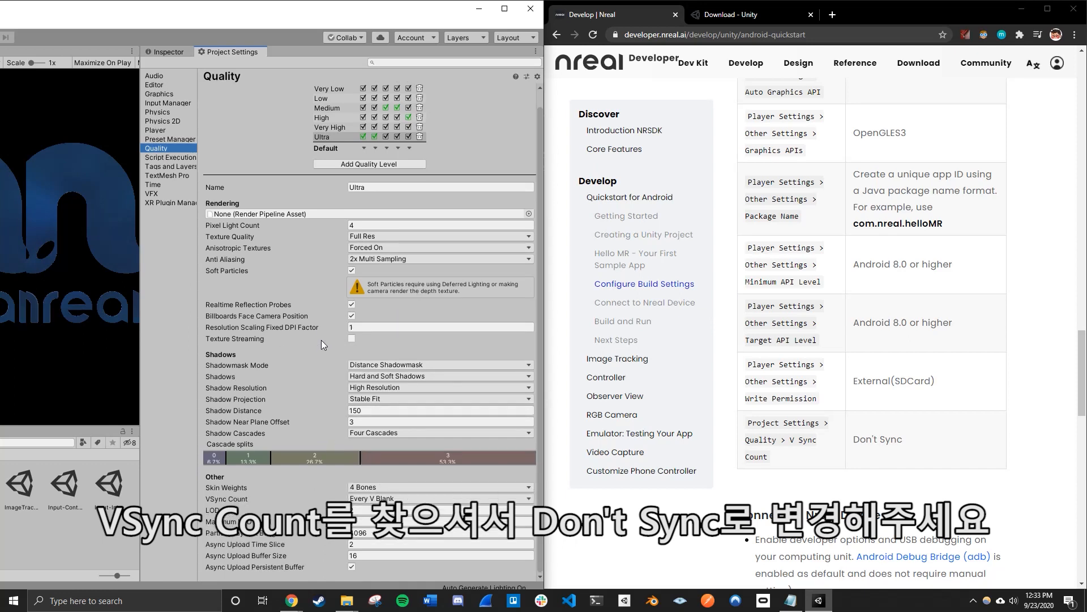
pyautogui.click(440, 498)
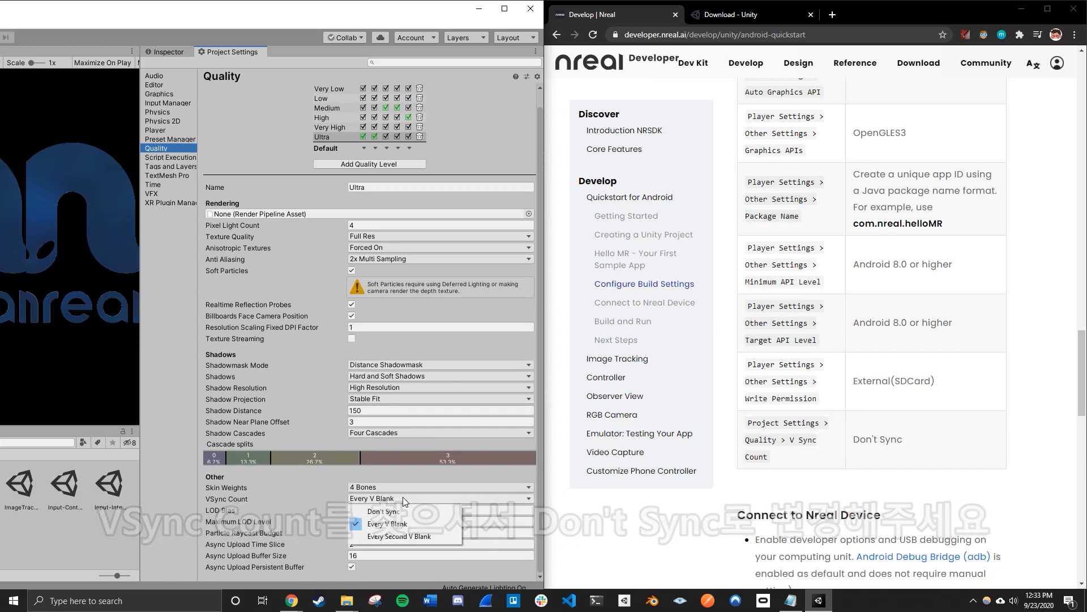
pyautogui.click(381, 511)
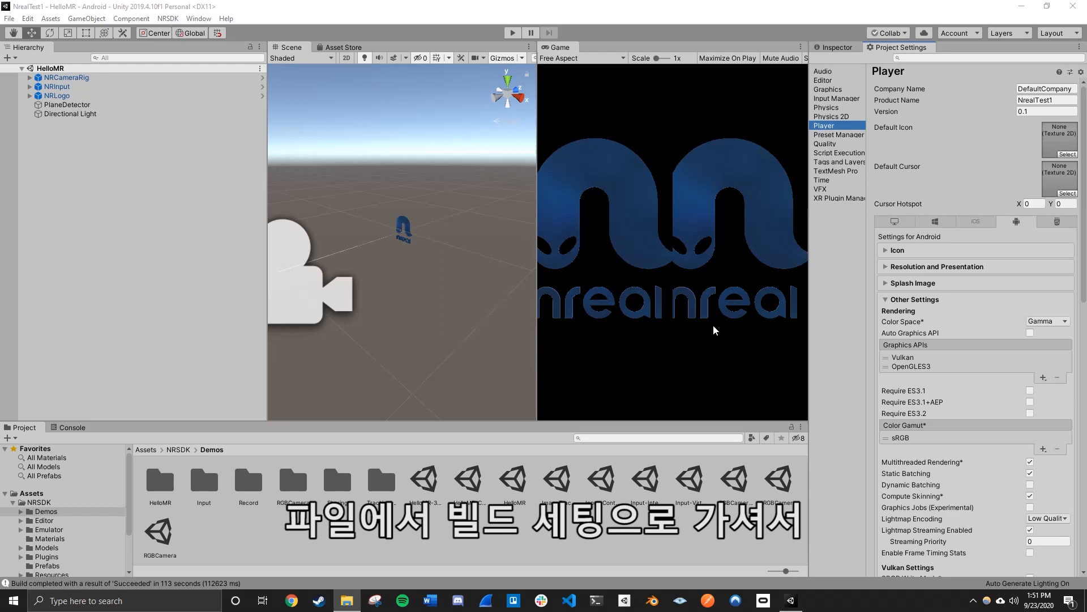
# Step: Start the Android build from Build Settings, bringing up the NrealTest1.apk save dialog
pyautogui.click(9, 18)
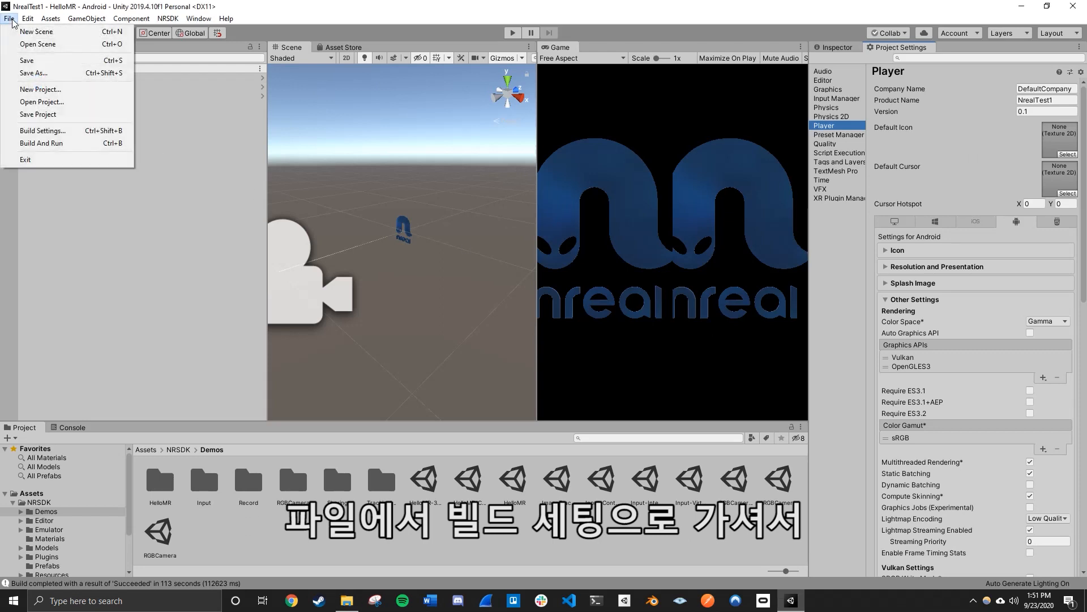
pyautogui.click(42, 131)
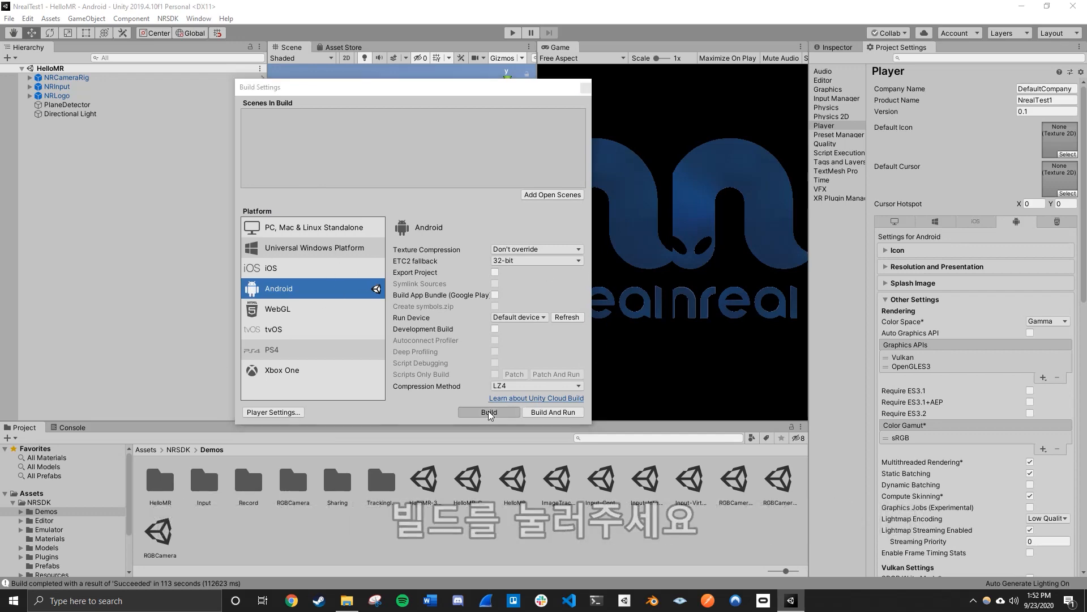
pyautogui.click(488, 411)
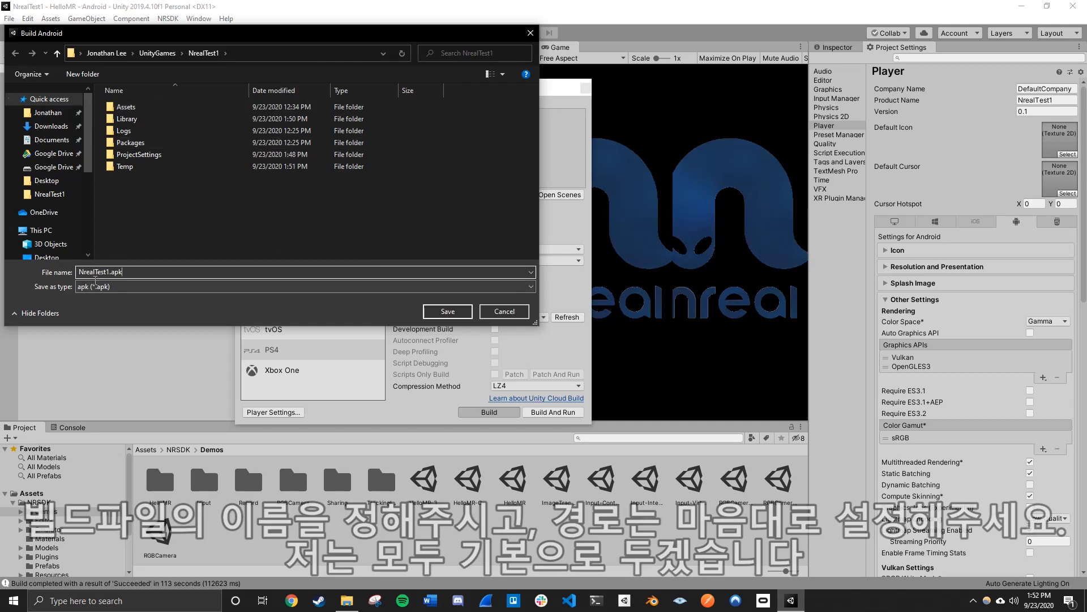
pyautogui.click(447, 311)
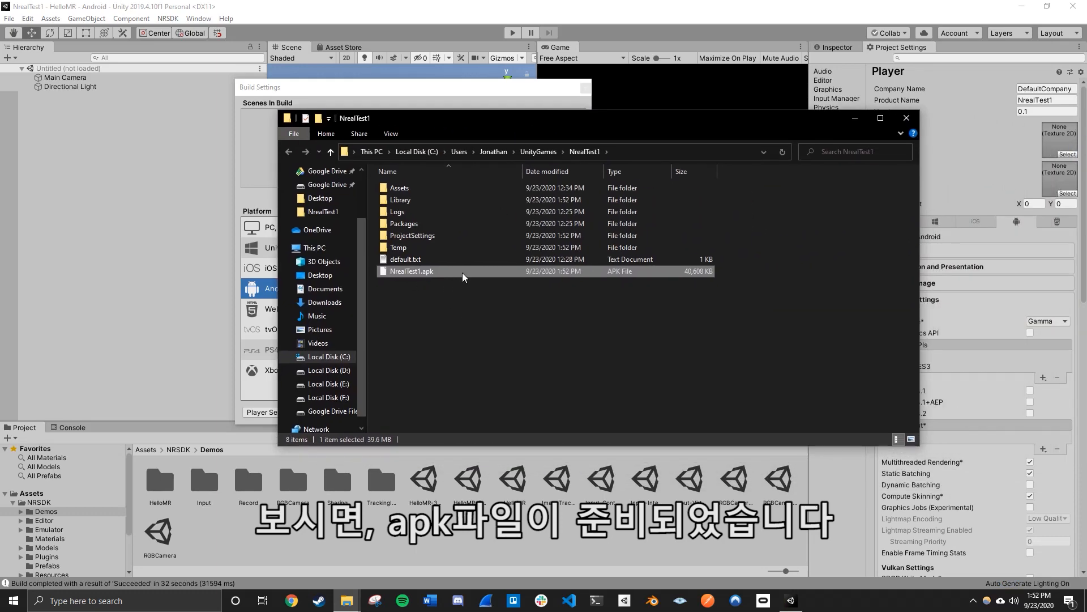
pyautogui.moveTo(767, 295)
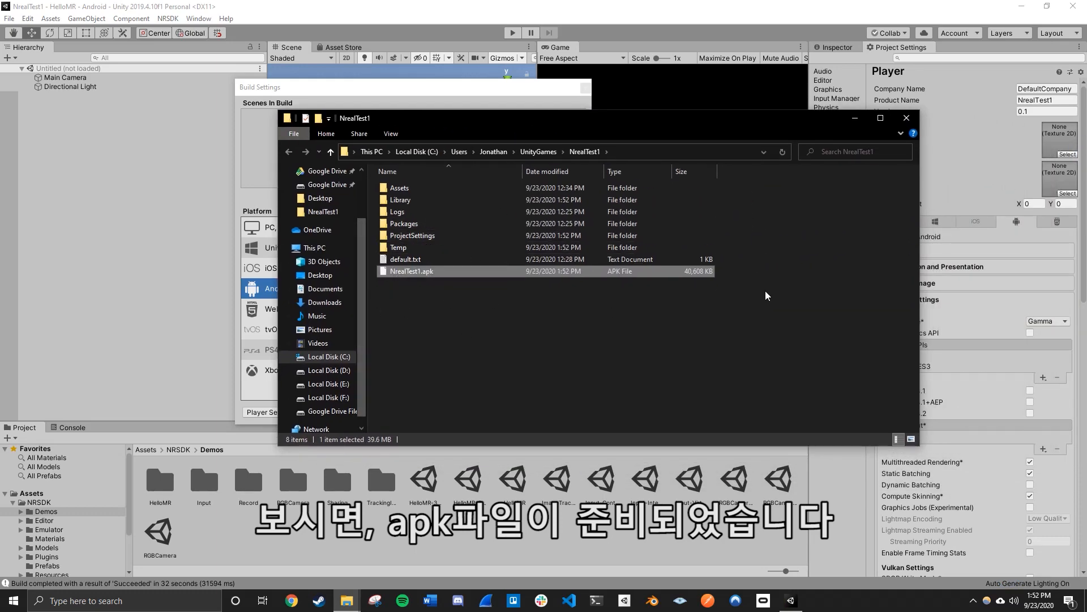
# Step: Deselect NrealTest1.apk in the NrealTest1 folder
pyautogui.click(619, 339)
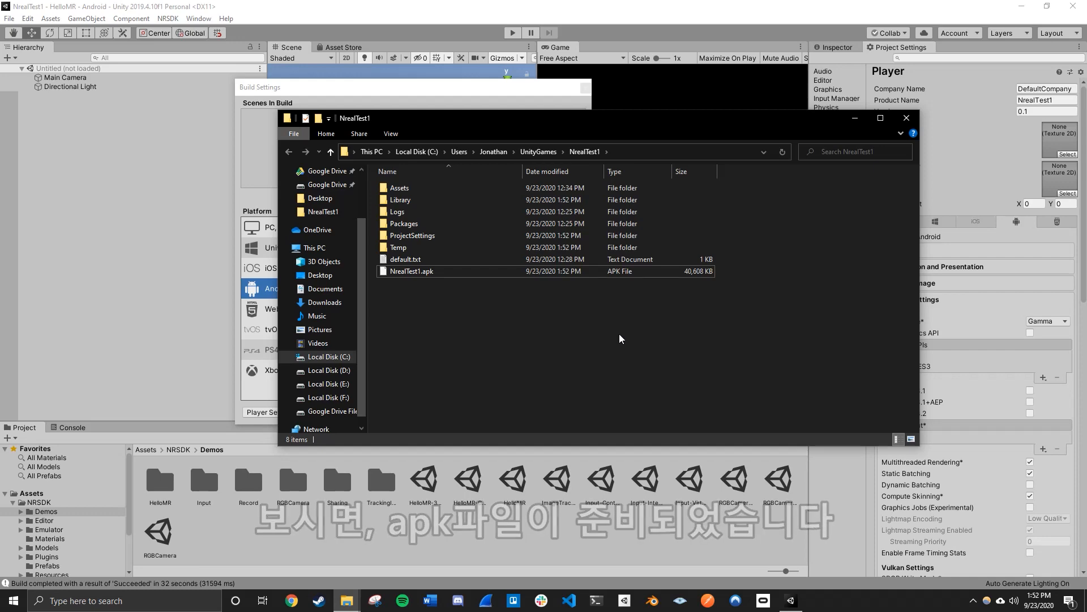